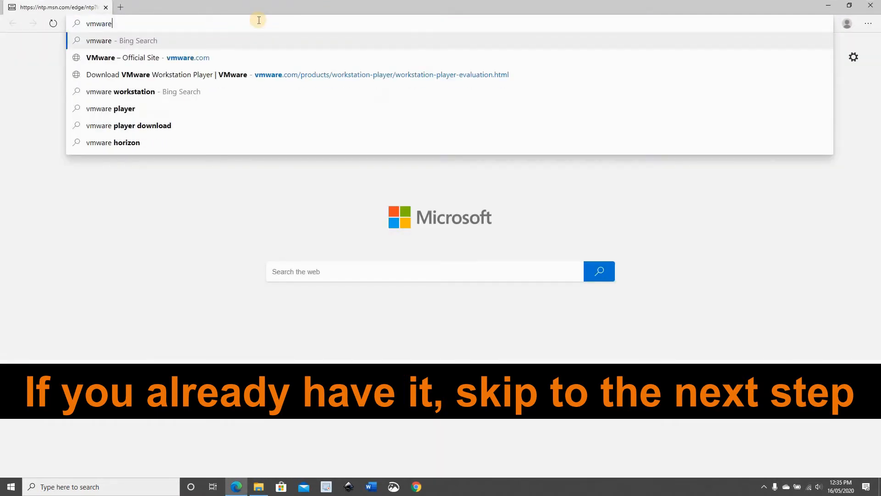
- Go from vmware.com through Downloads and Free Product Downloads to the Workstation Player page
left_click(122, 57)
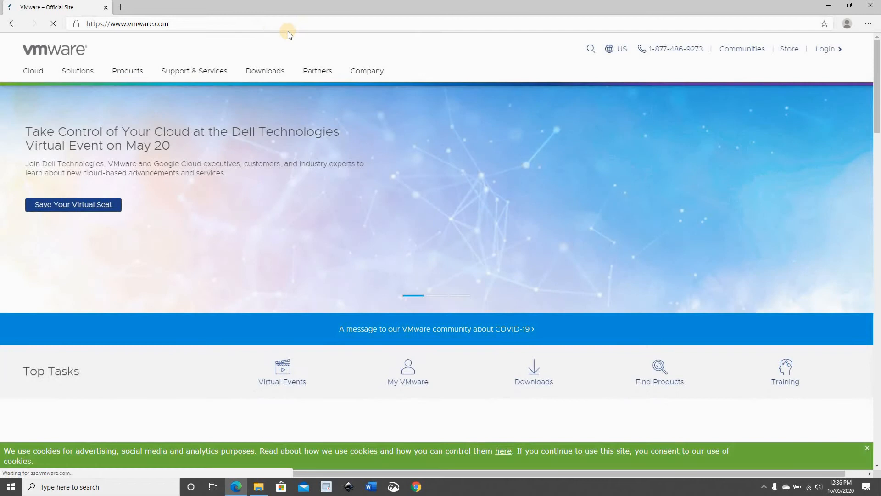
left_click(264, 70)
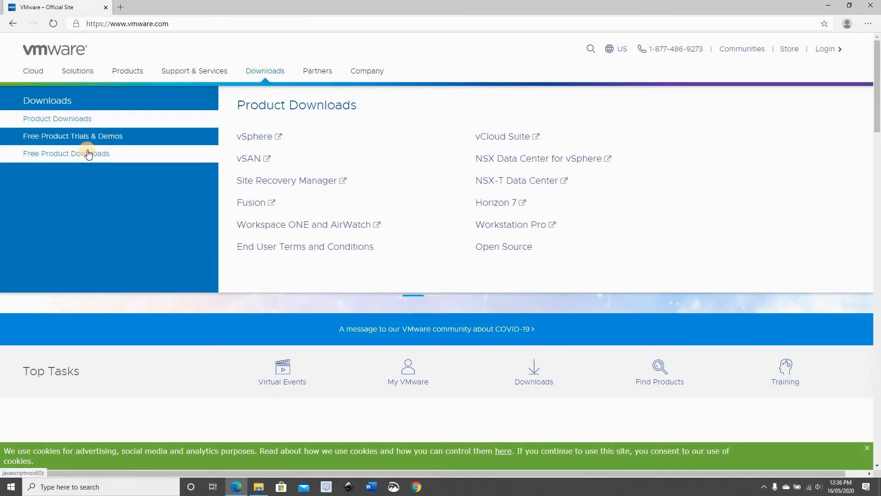
left_click(66, 153)
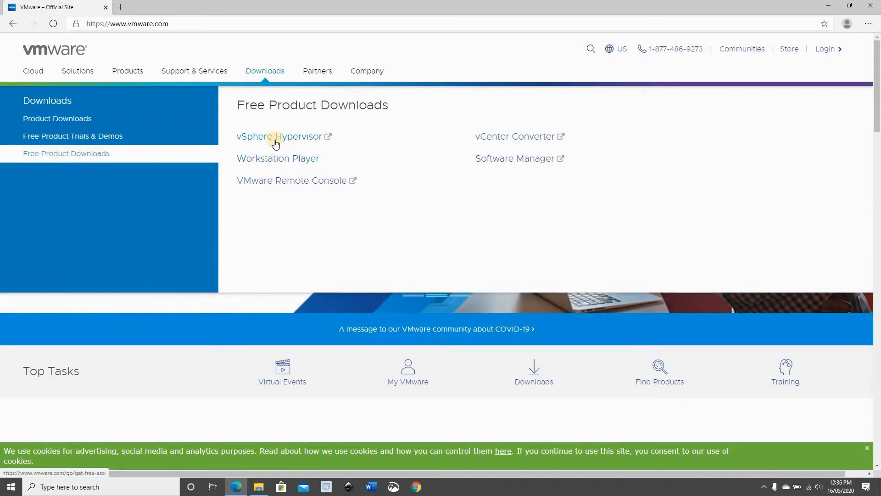
mouse_move(261, 163)
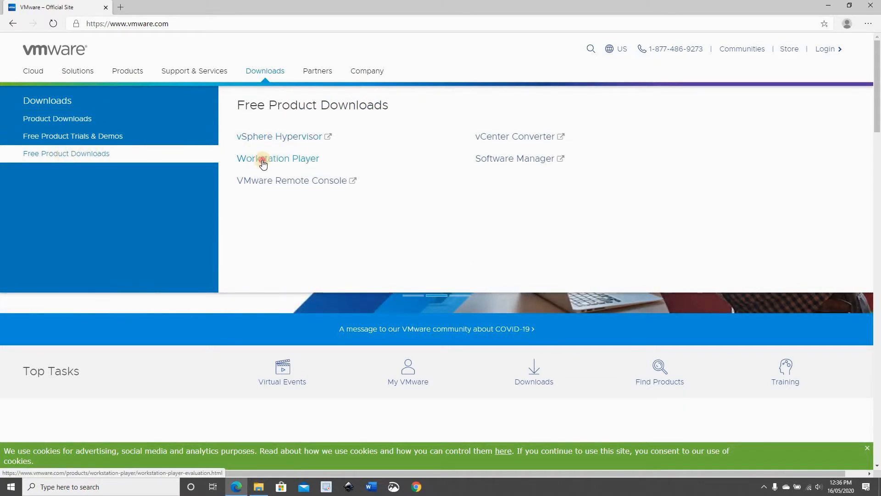
left_click(278, 158)
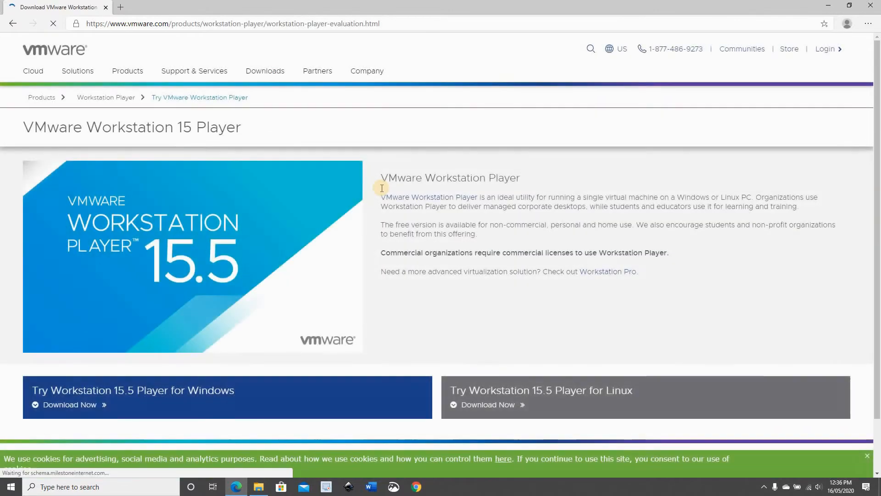
- Download Workstation 15.5 Player for Windows and open the Downloads folder
scroll("down", 3)
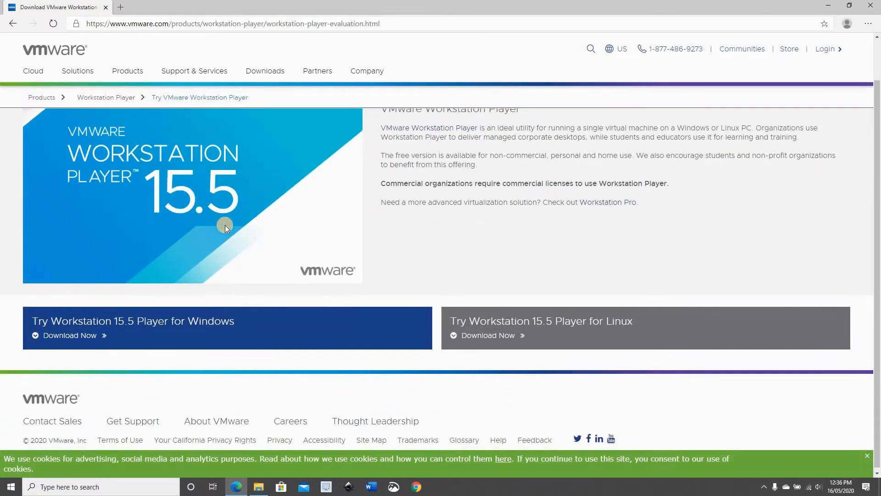
mouse_move(231, 322)
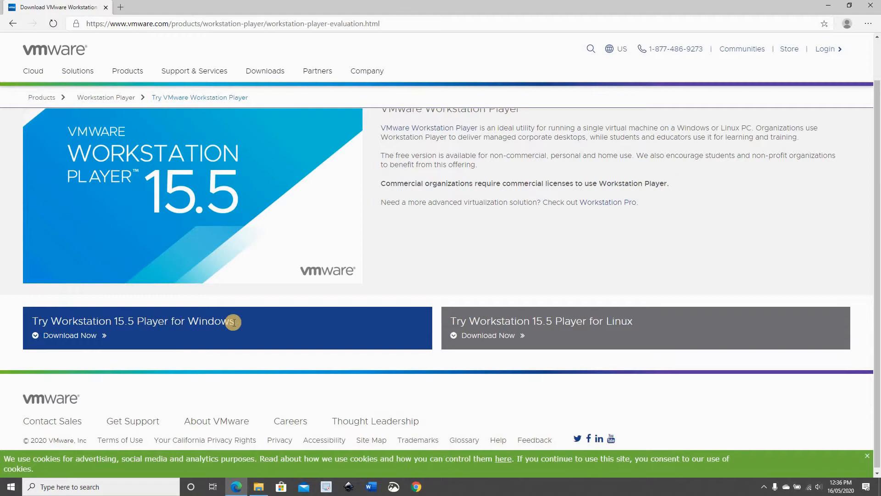
mouse_move(96, 321)
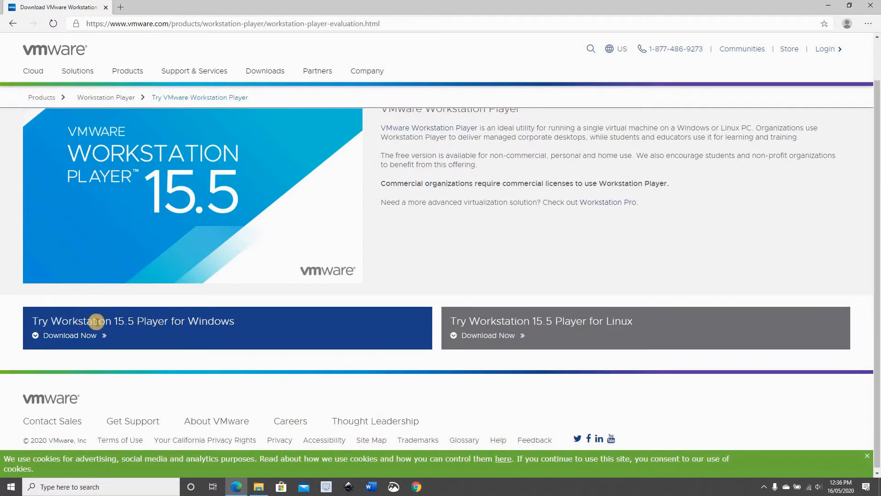
mouse_move(69, 334)
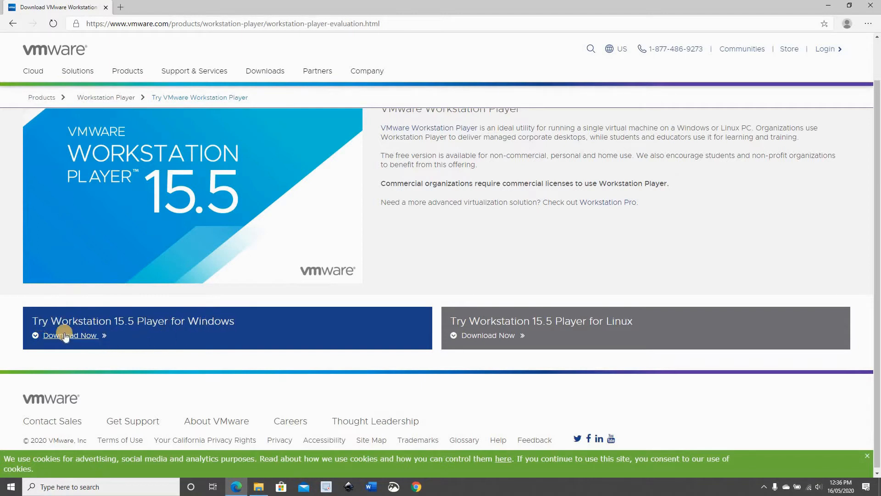
left_click(70, 334)
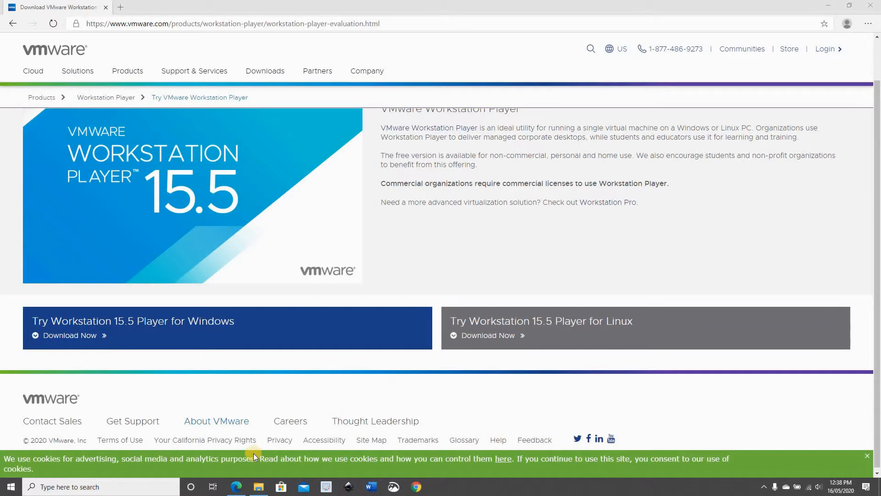
left_click(258, 486)
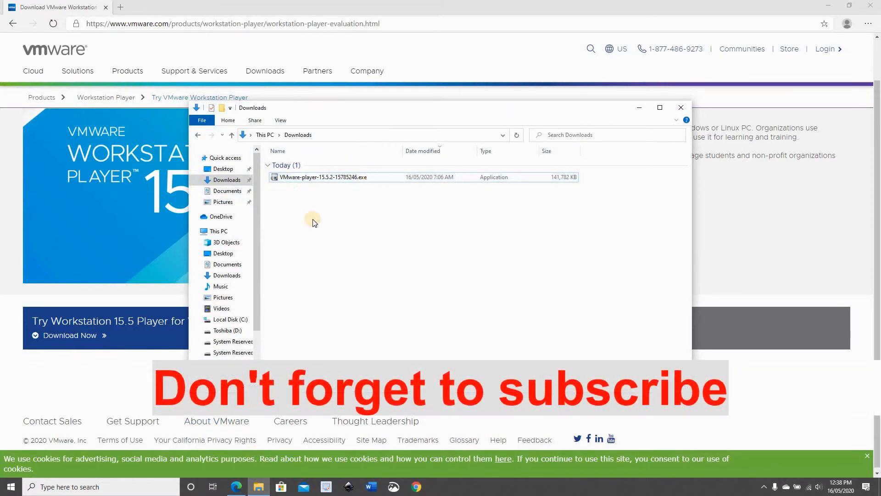
- Run VMware-player-15.5.2-15785246.exe from the Downloads folder
left_click(322, 177)
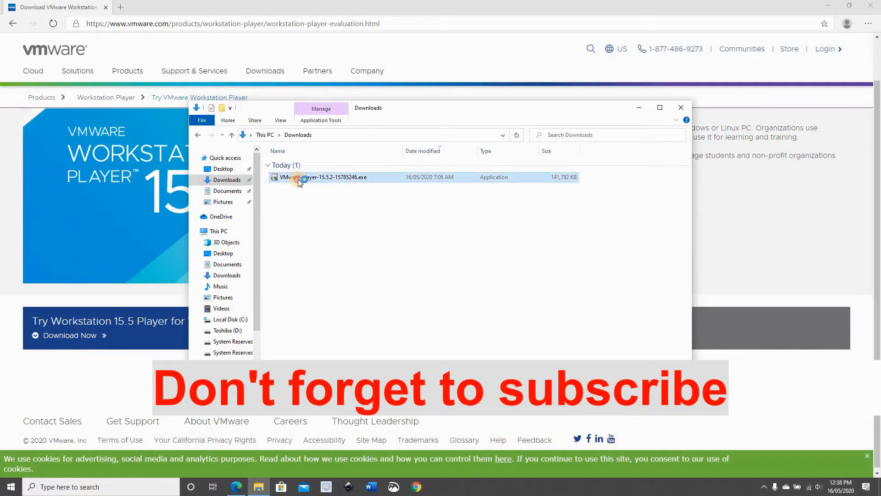
double_click(333, 177)
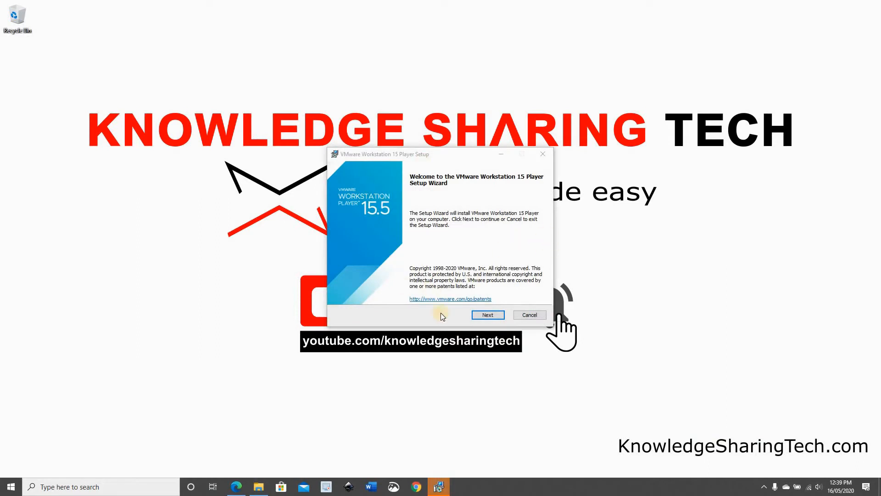
- Move past the welcome page and accept the license agreement terms
left_click(487, 315)
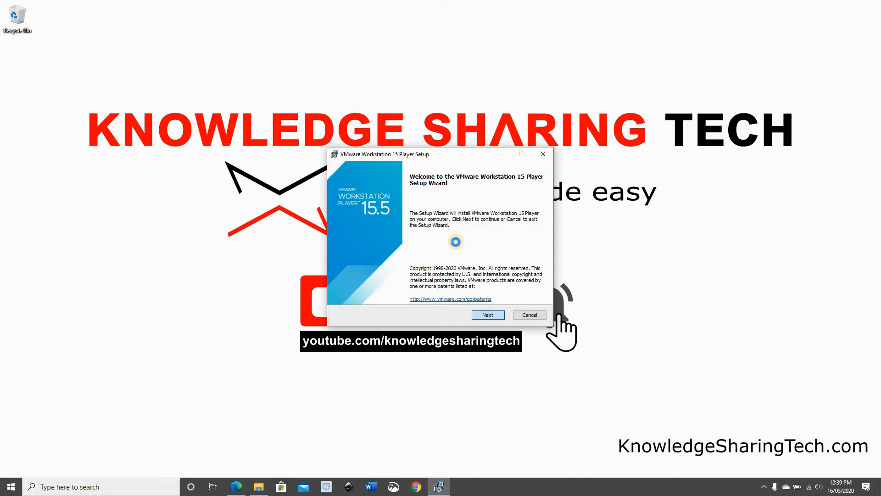
left_click(486, 315)
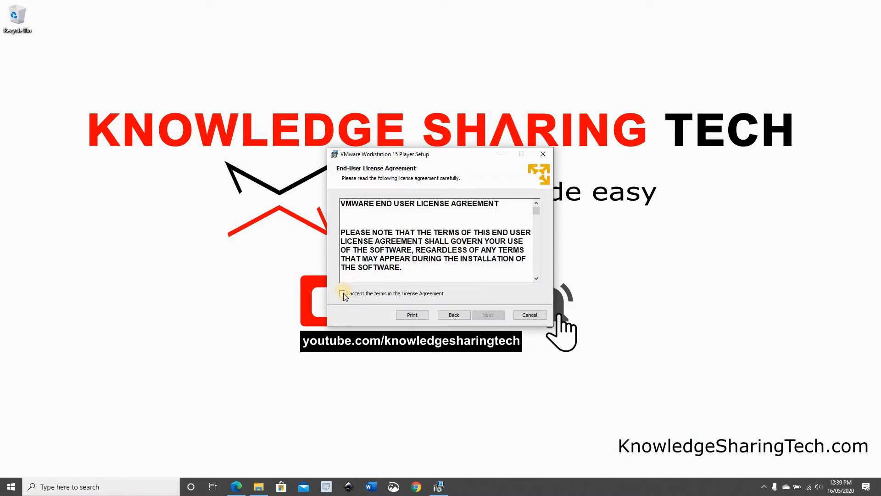
left_click(342, 293)
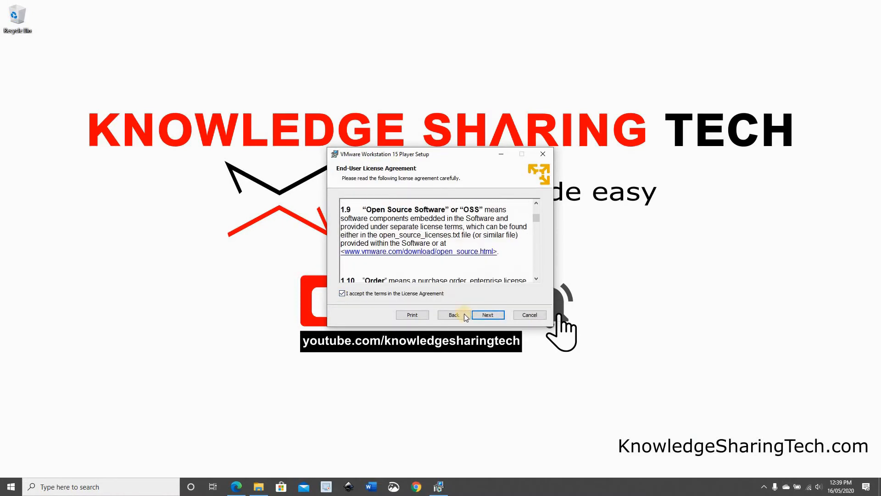
left_click(486, 315)
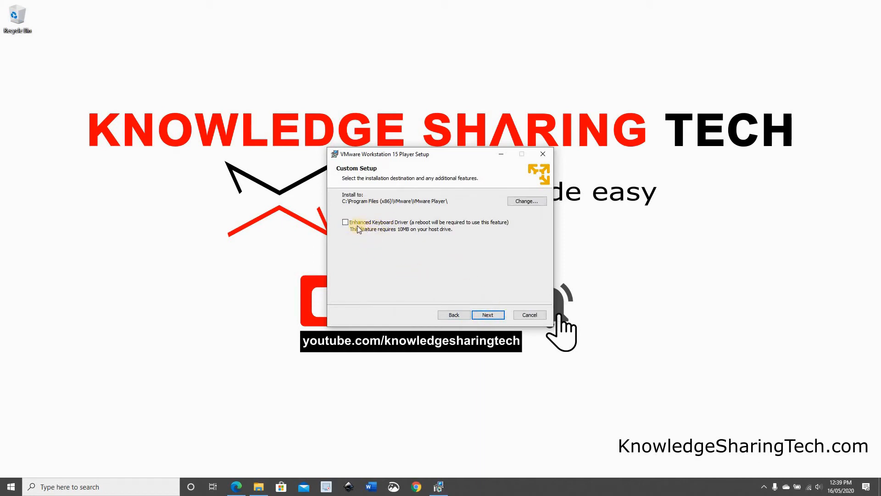
- Enable the Enhanced Keyboard Driver and keep desktop and Start Menu shortcuts
left_click(345, 222)
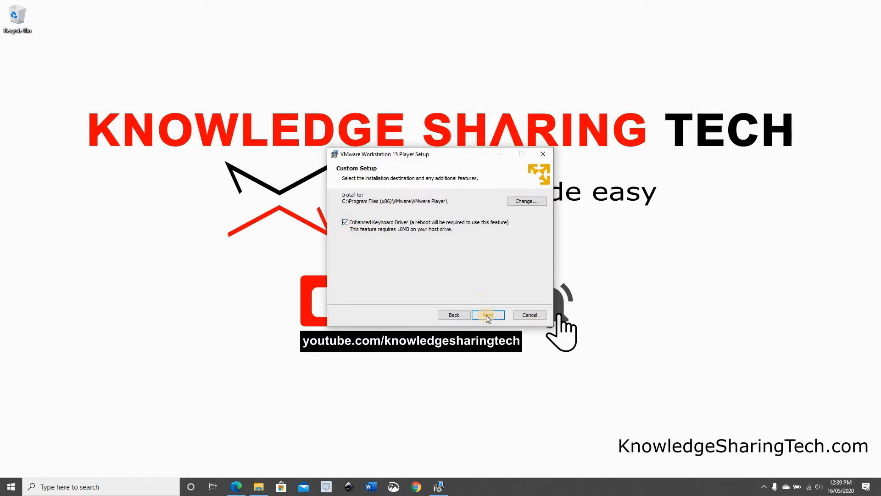
left_click(486, 314)
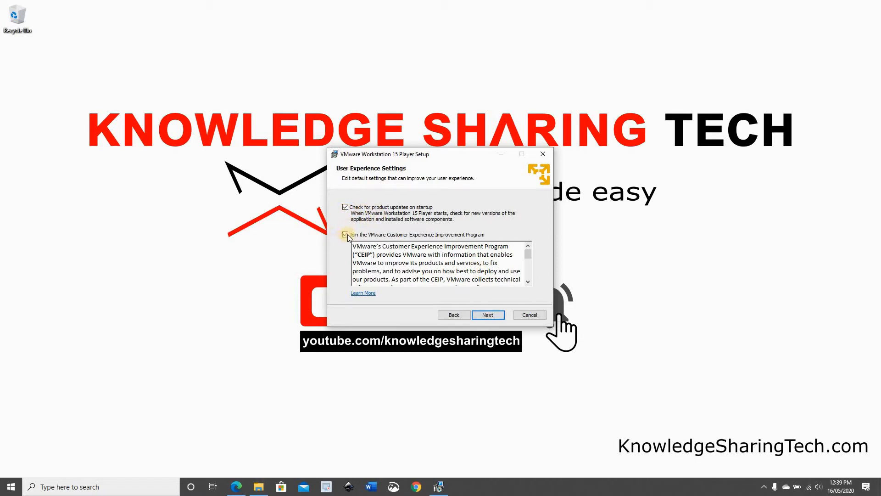
left_click(487, 314)
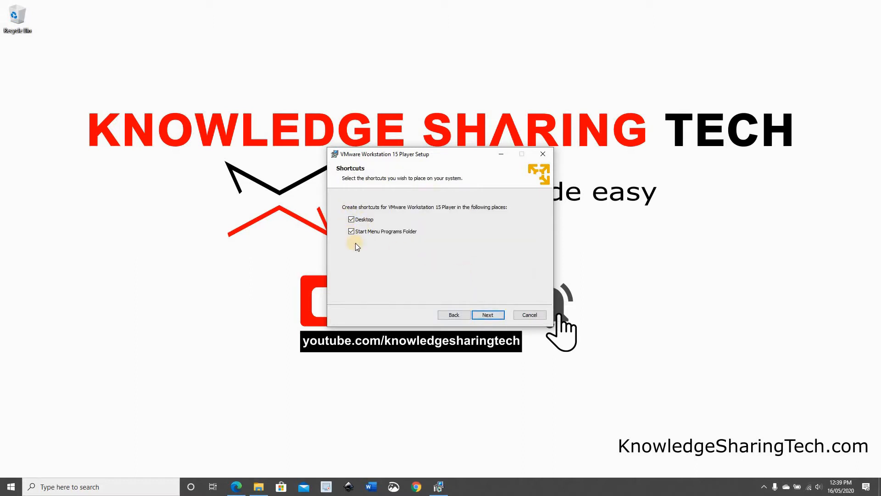
left_click(486, 314)
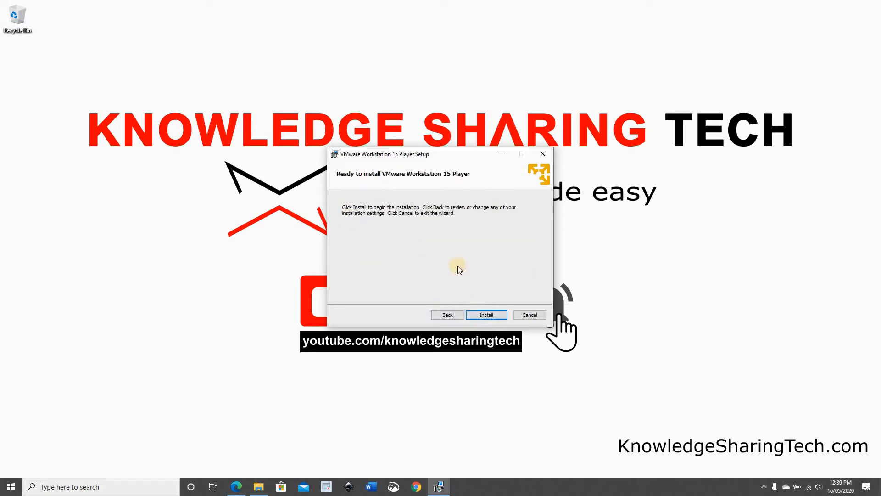
- Install Workstation 15 Player, close the finished wizard and answer the restart prompt
left_click(486, 314)
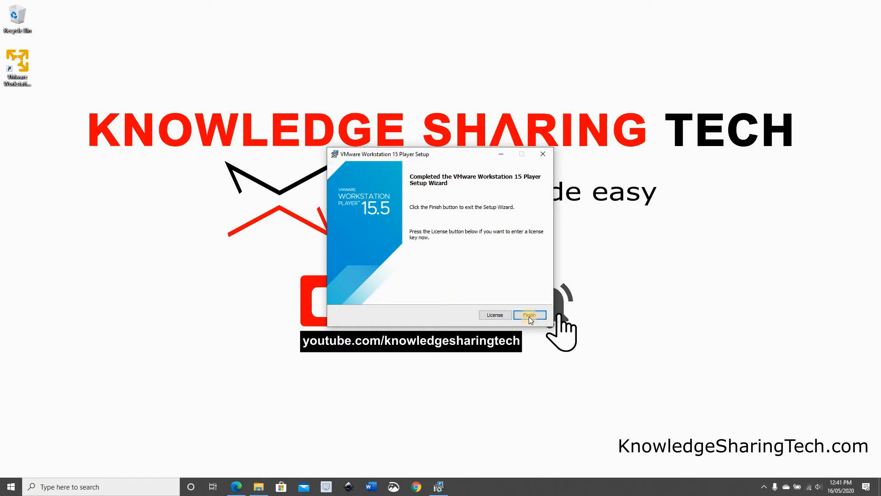
left_click(529, 315)
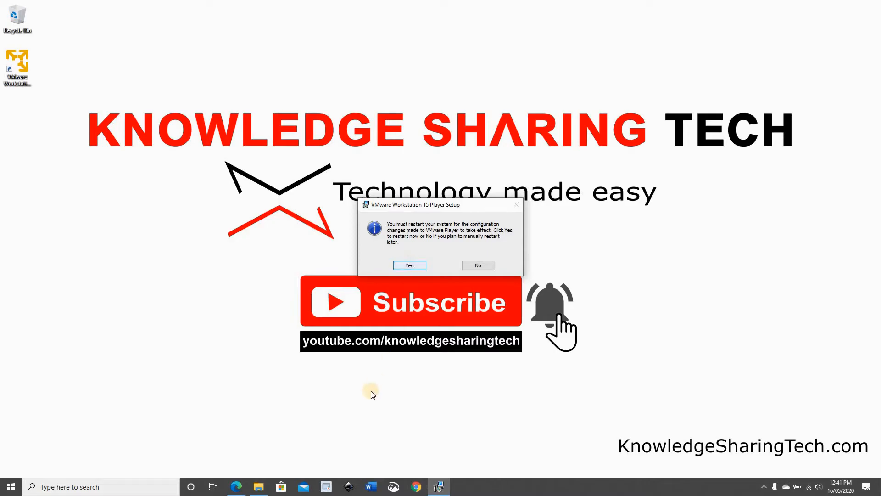
left_click(236, 486)
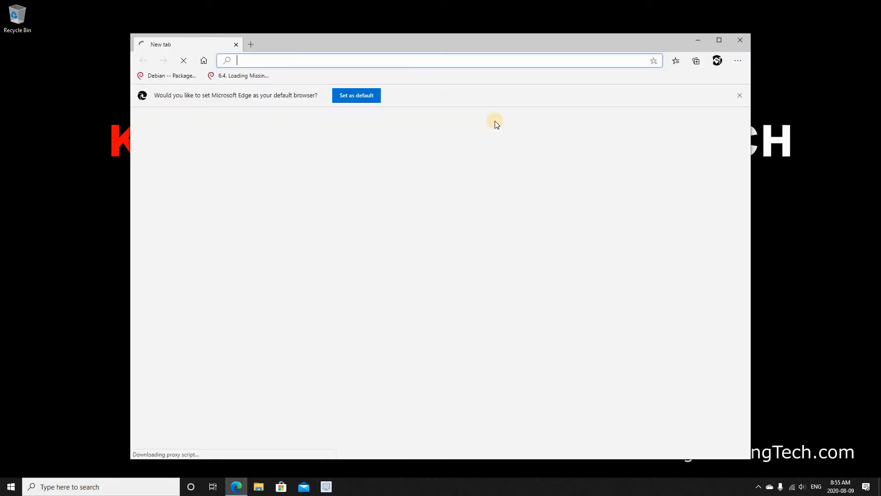
- Search 'ubuntu', open ubuntu.com and download Ubuntu Desktop 20.04 LTS
type("ubuntu.com")
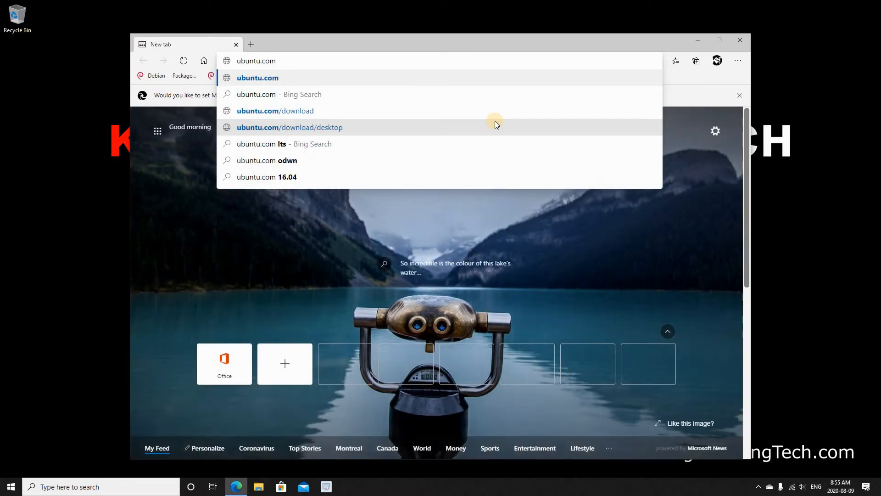
left_click(258, 78)
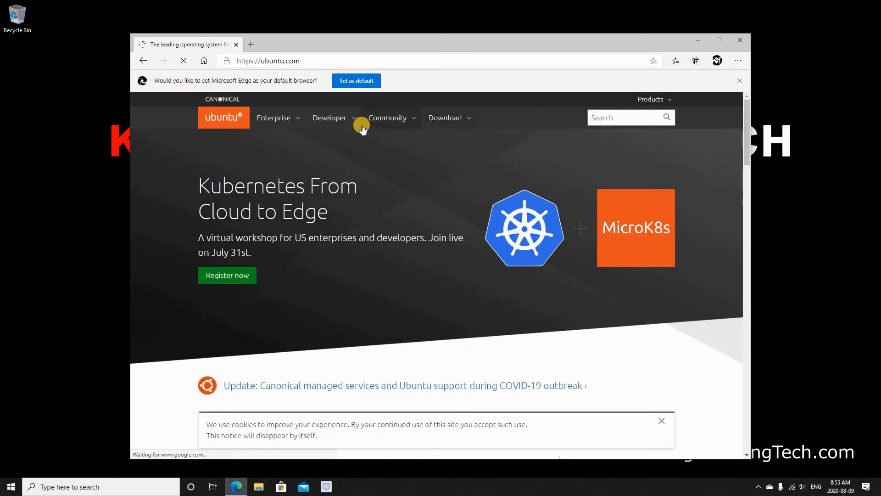
mouse_move(445, 118)
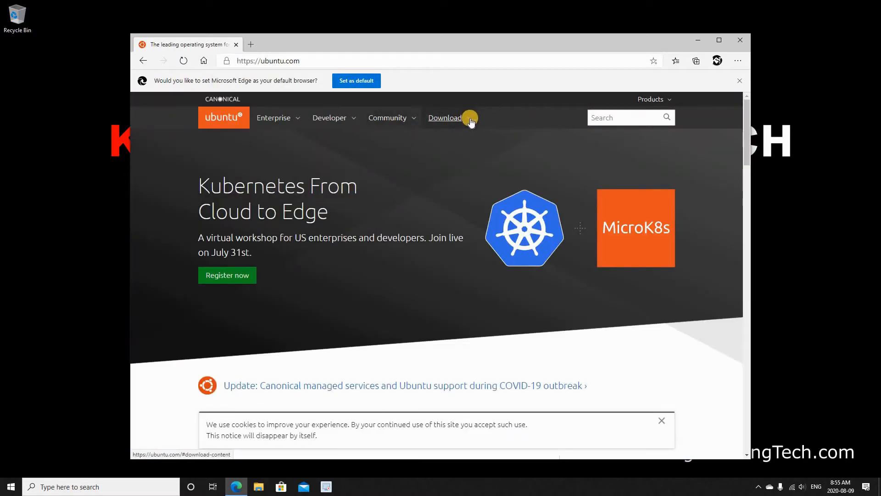
left_click(445, 118)
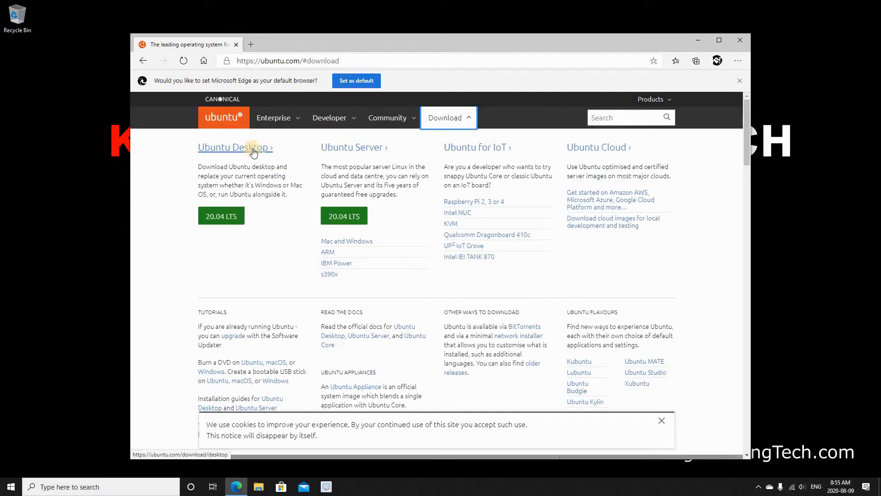
left_click(221, 216)
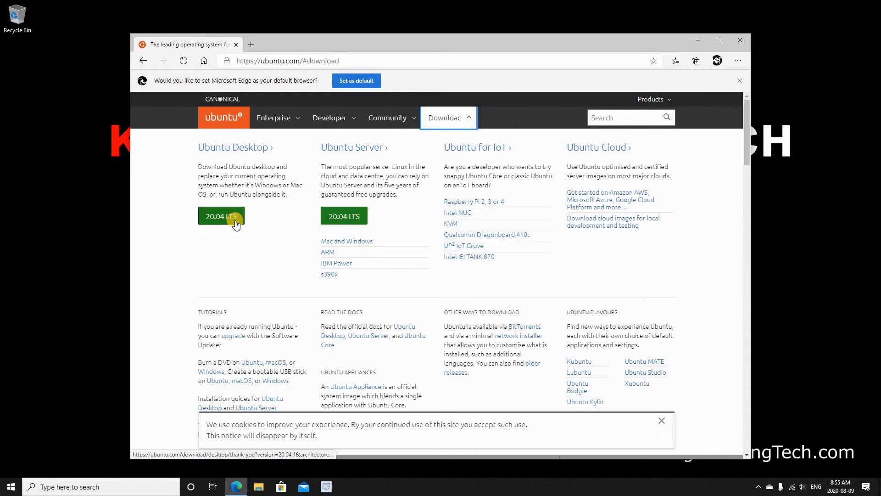
left_click(221, 216)
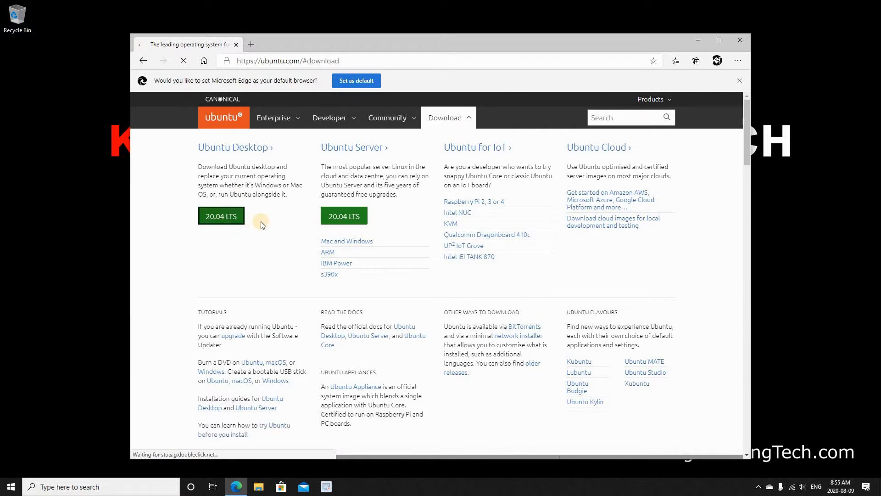
left_click(221, 215)
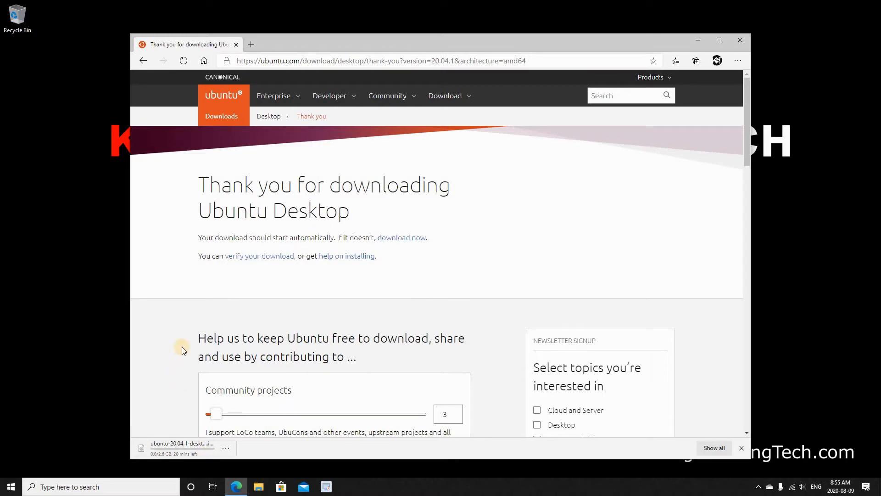
mouse_move(180, 391)
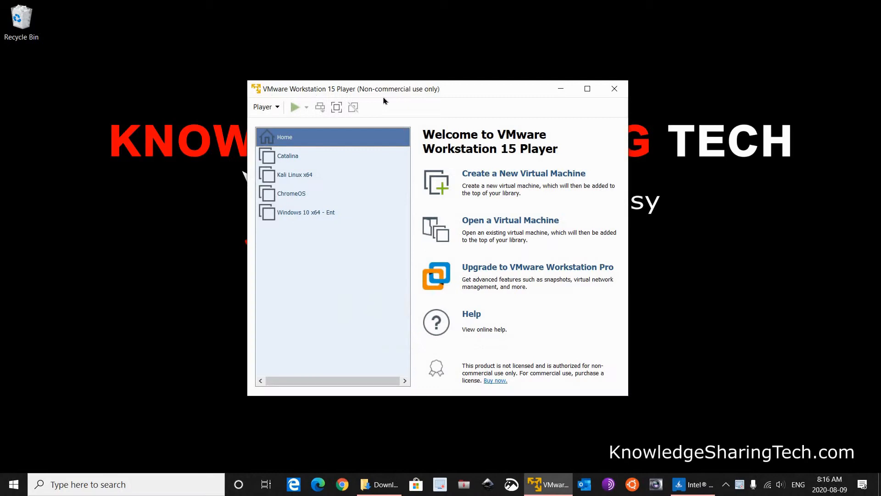
mouse_move(502, 214)
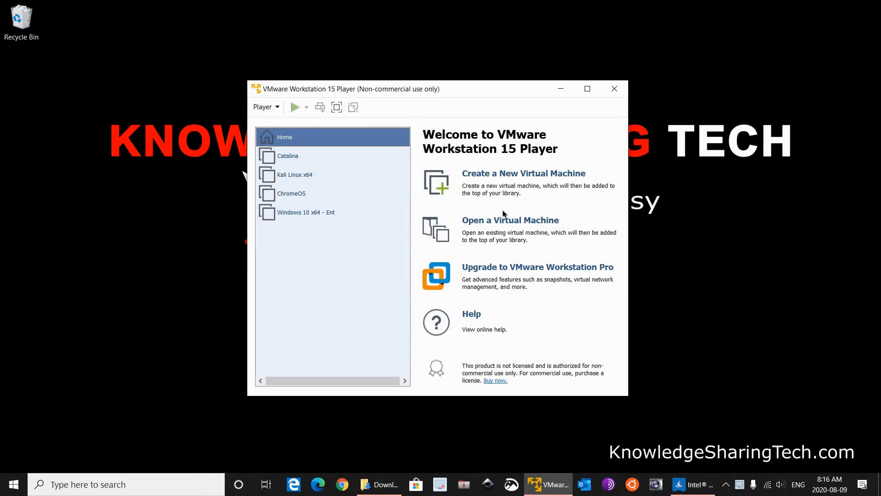
mouse_move(523, 173)
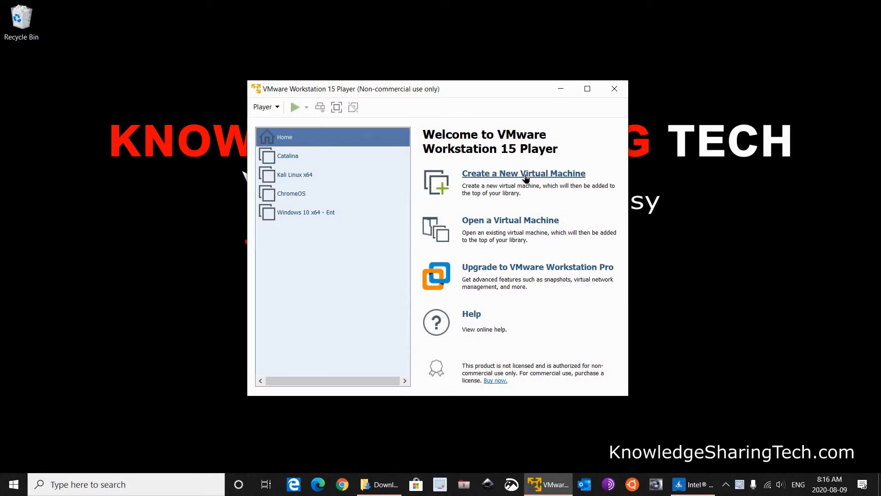
- Create a new VM that installs the OS later, with Linux Ubuntu 64-bit as guest
left_click(522, 173)
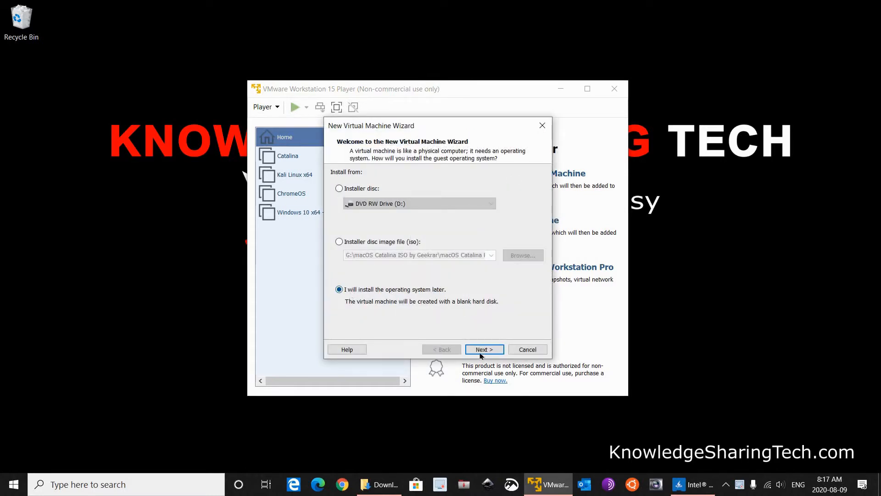
left_click(483, 349)
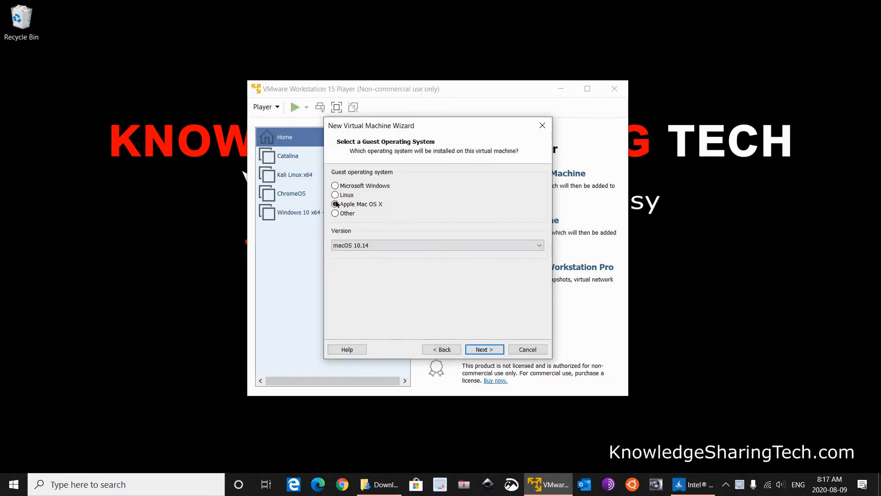
left_click(335, 194)
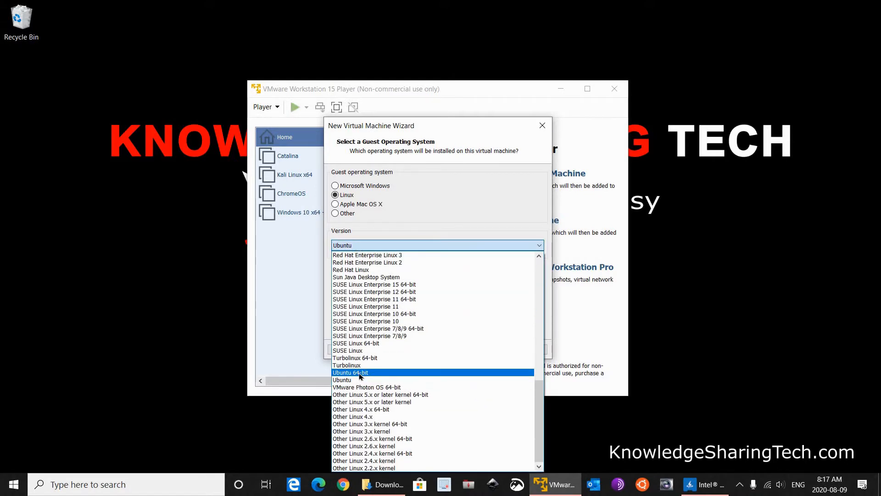
left_click(350, 372)
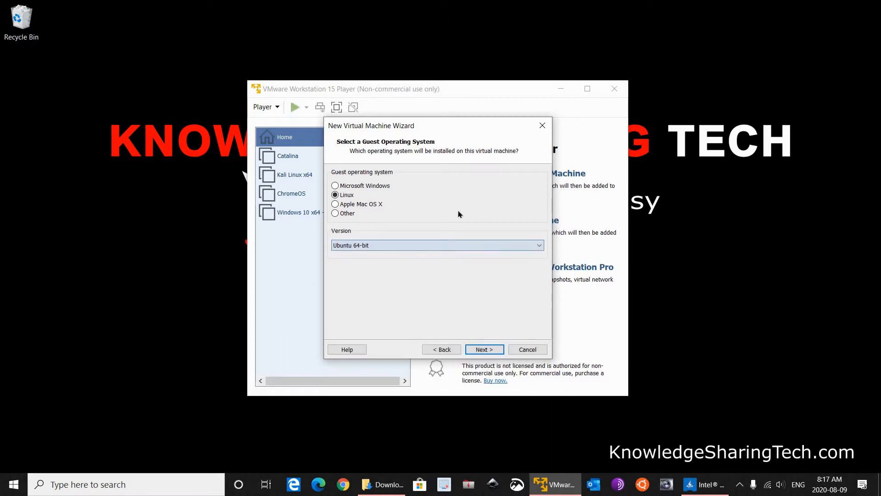
left_click(483, 349)
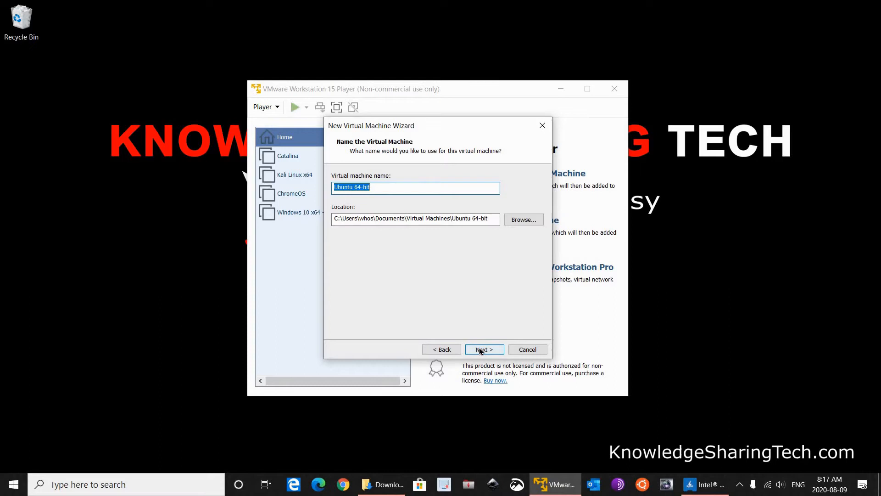
- Keep the default name and set a 40 GB disk stored as a single file
left_click(484, 348)
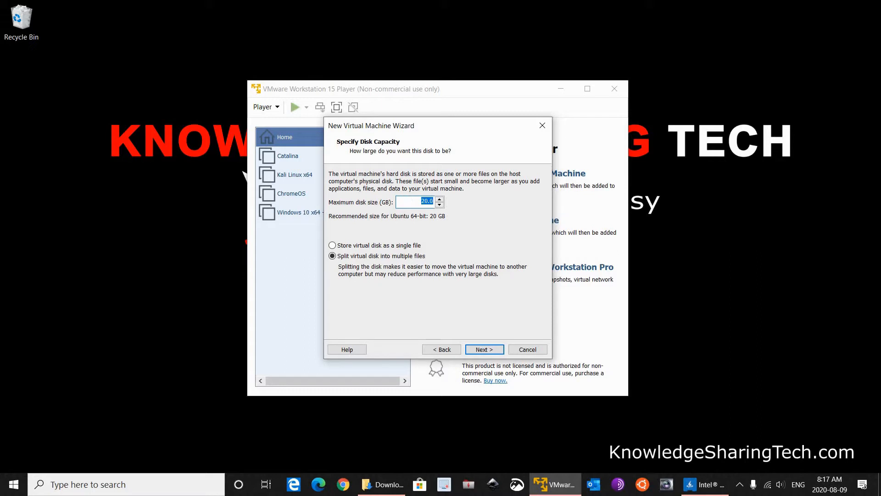
type("40")
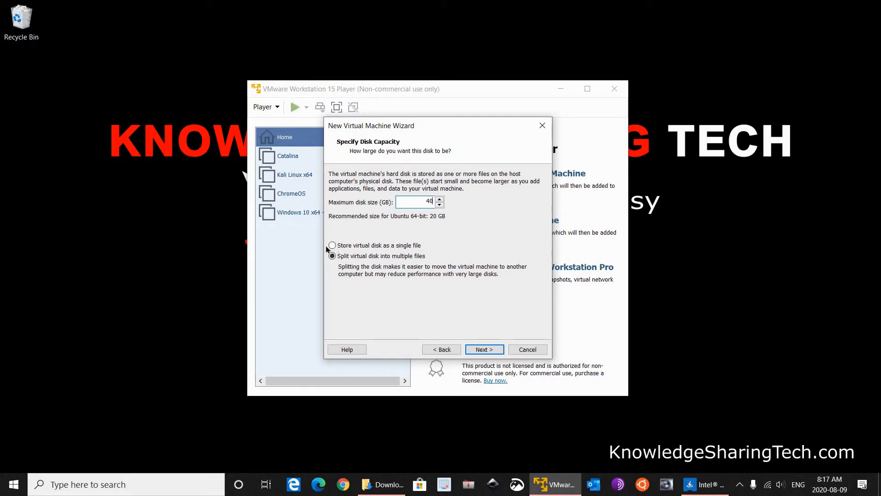
left_click(333, 245)
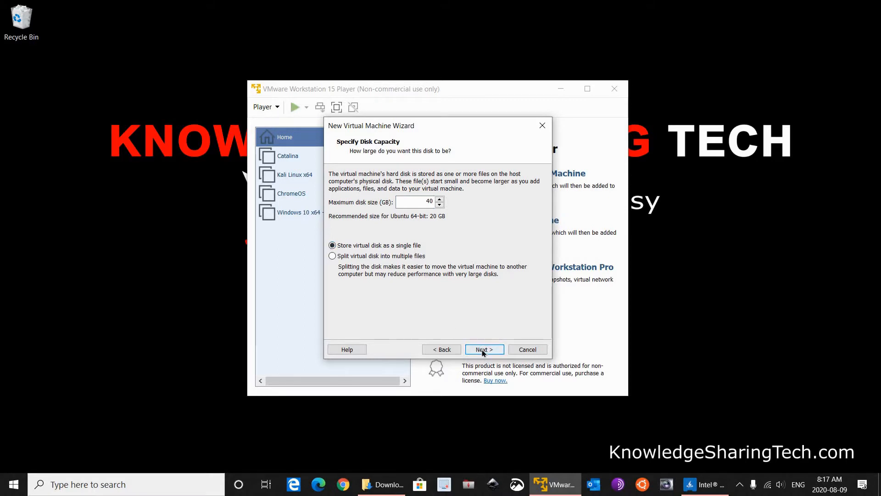
left_click(482, 349)
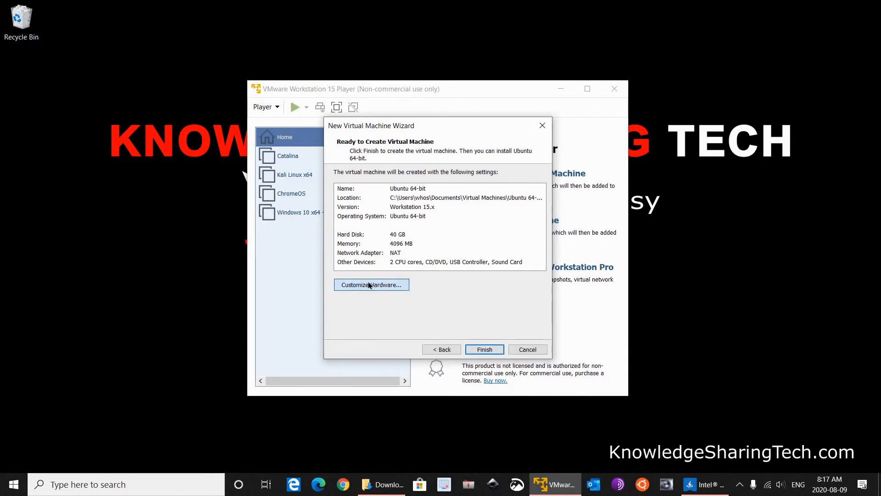
- Check the 4 GB memory and NAT network adapter in Customize Hardware, then close it
left_click(371, 285)
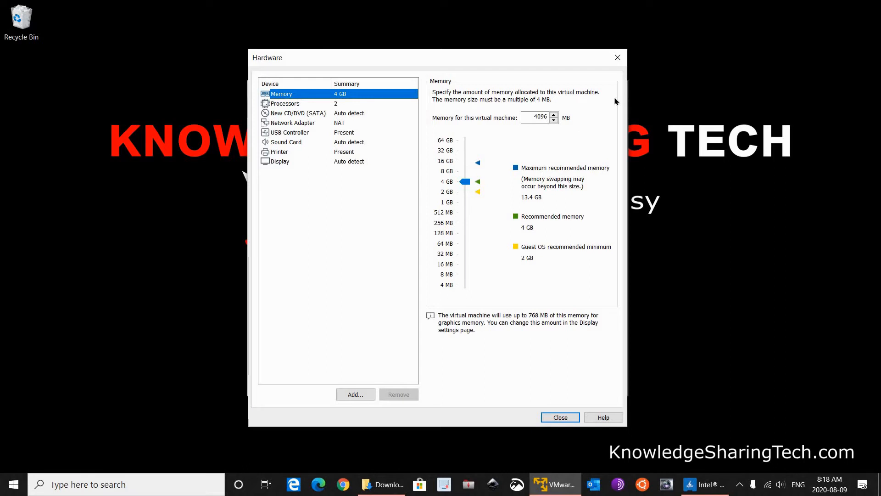
left_click(536, 118)
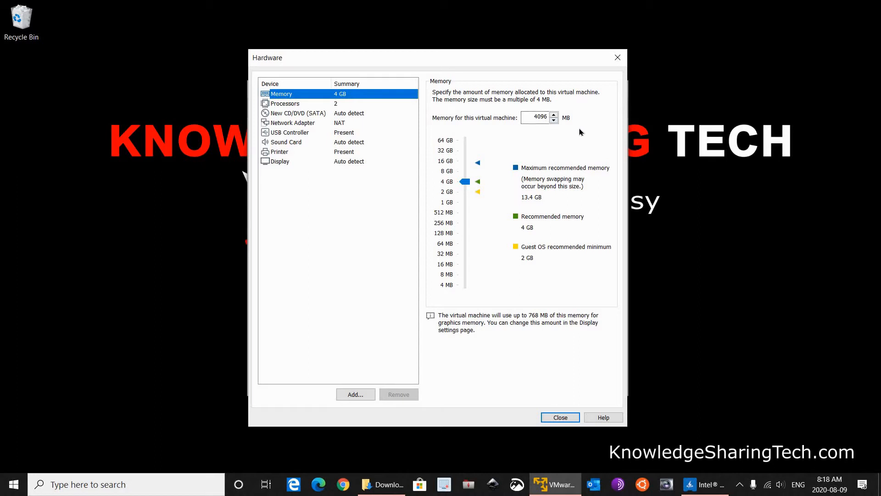
mouse_move(296, 137)
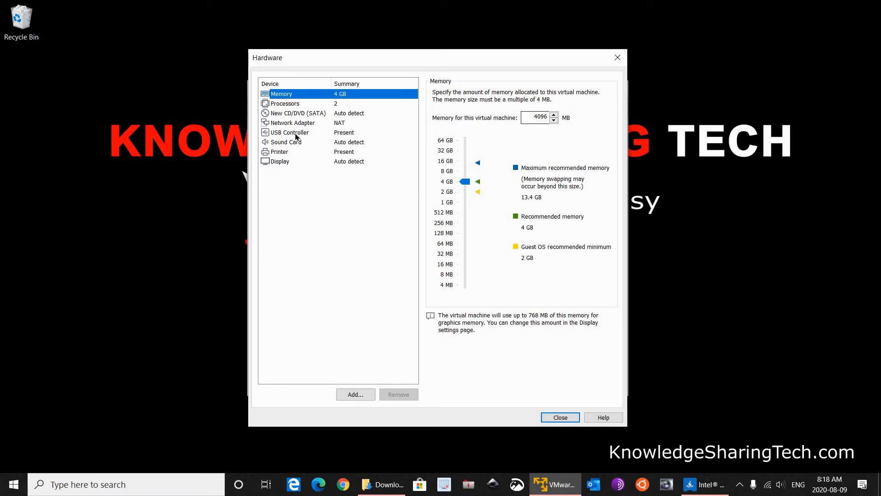
mouse_move(341, 109)
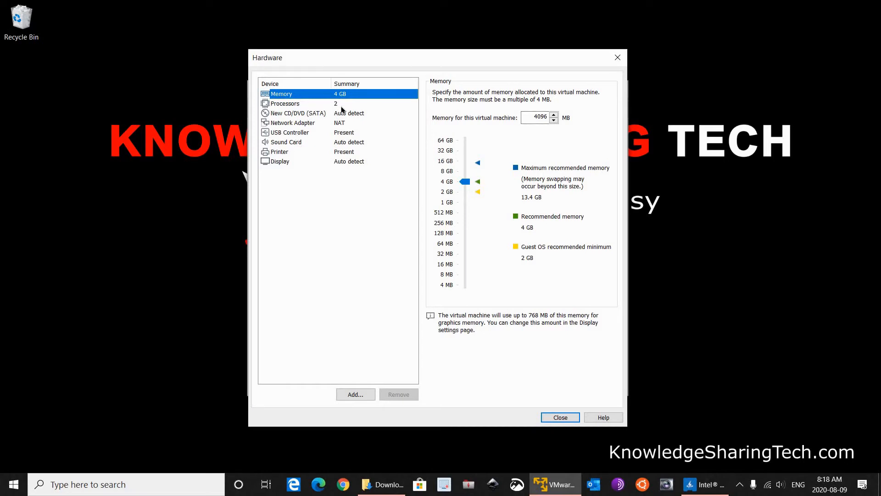
mouse_move(292, 125)
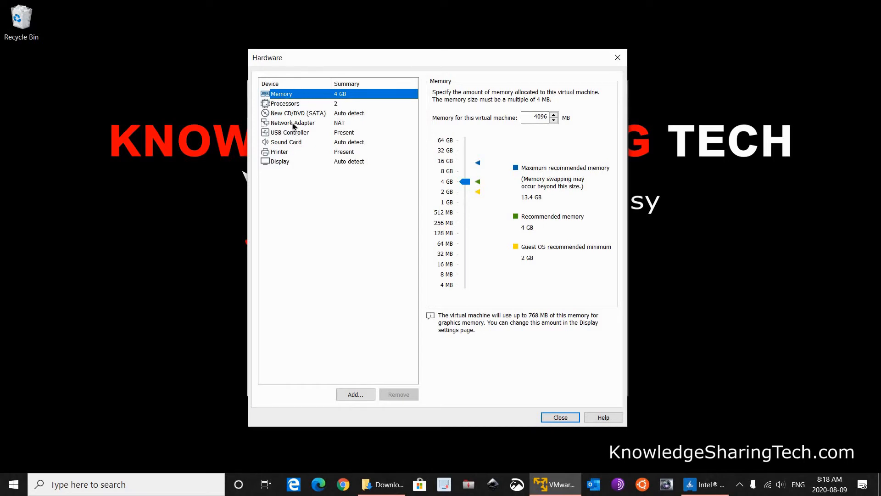
left_click(292, 122)
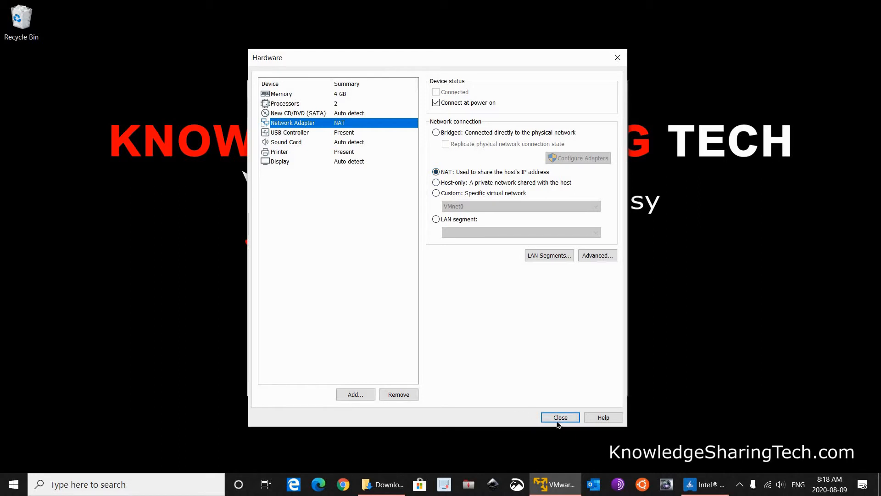
left_click(559, 417)
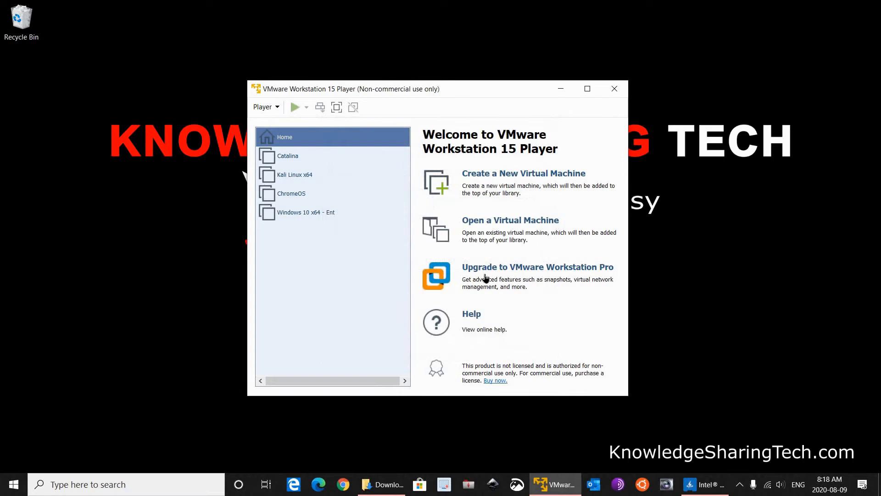
- Set the Ubuntu 64-bit machine's CD/DVD (SATA) drive to Use ISO image file
left_click(295, 156)
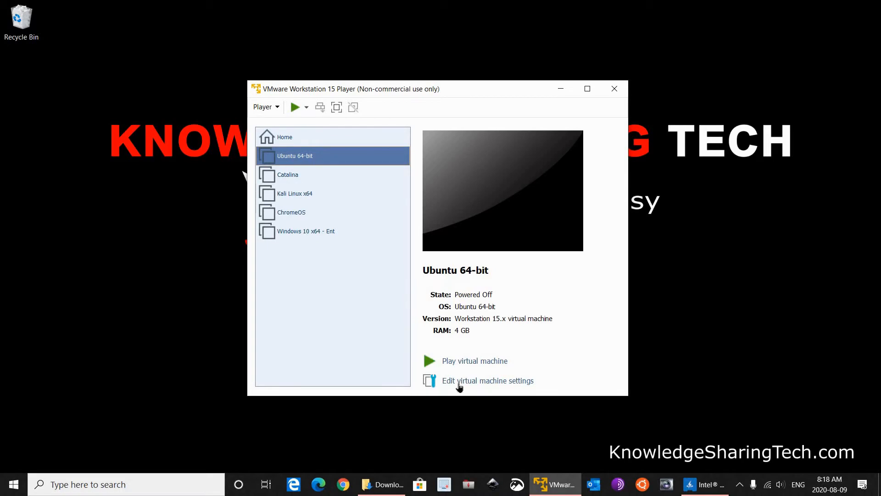
left_click(488, 380)
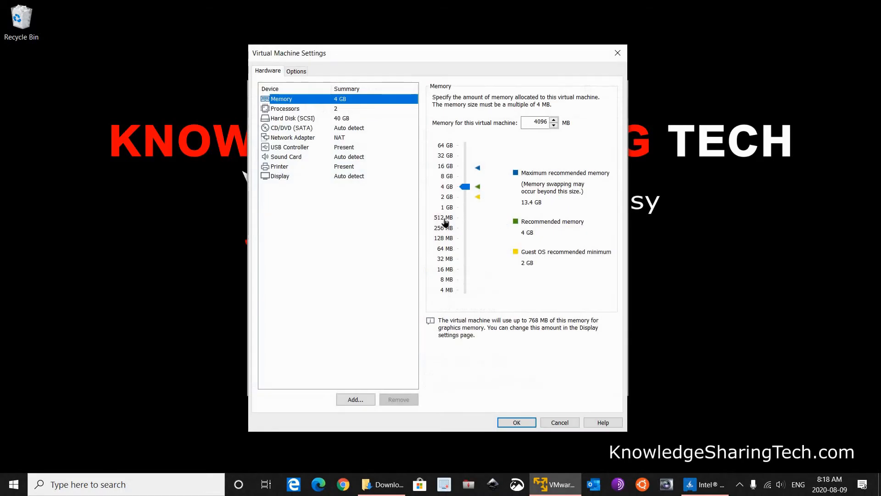
left_click(290, 128)
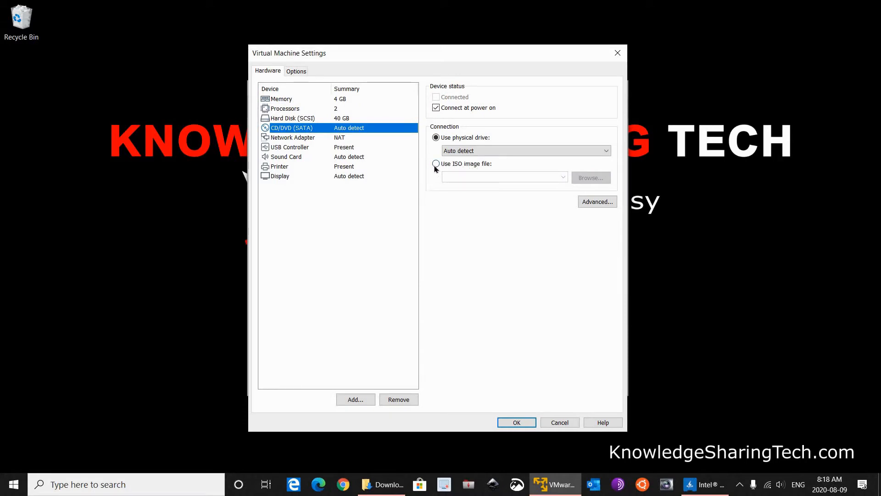
left_click(436, 163)
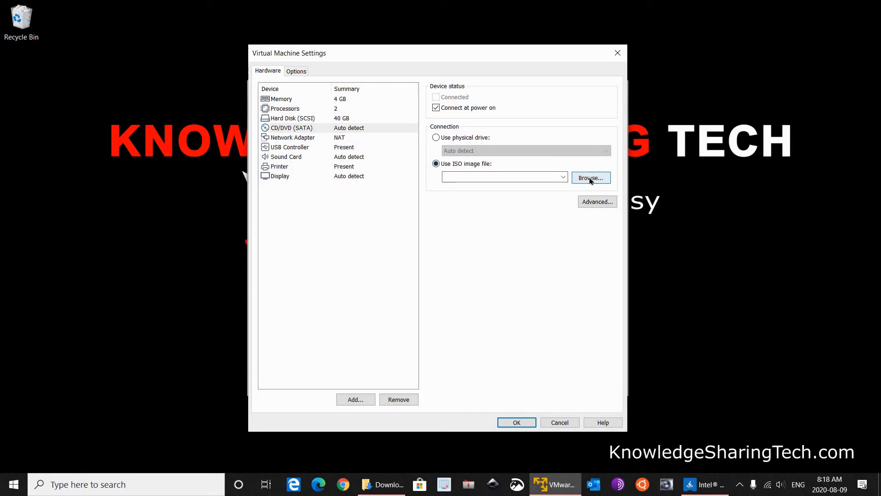
- Point the drive to ubuntu-20.04.1-desktop-amd64.iso from Downloads and confirm the settings
left_click(591, 178)
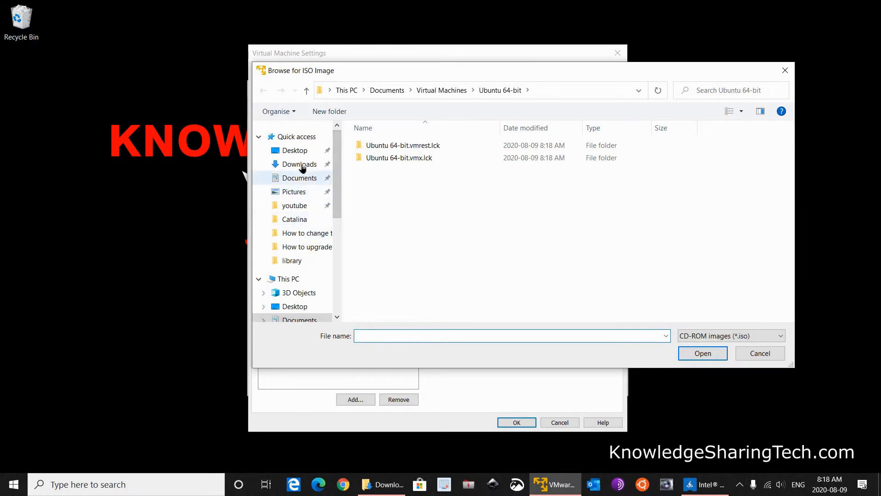
left_click(299, 163)
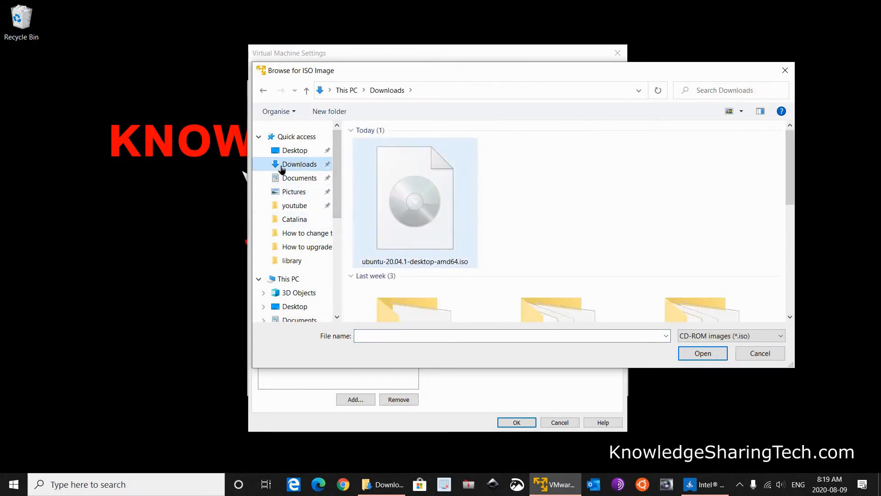
left_click(520, 218)
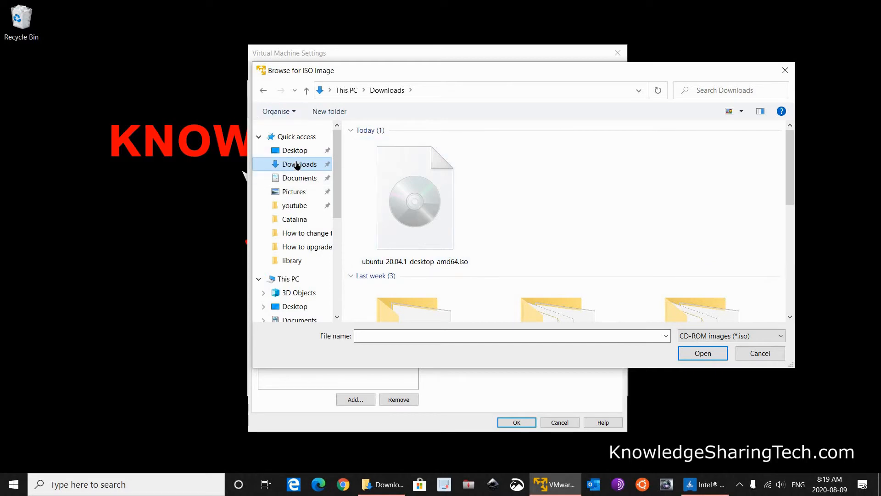
left_click(415, 197)
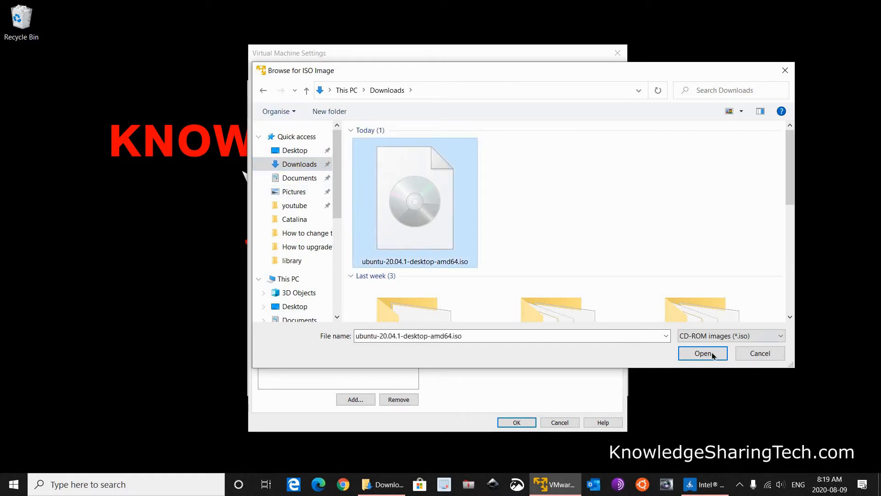
left_click(701, 353)
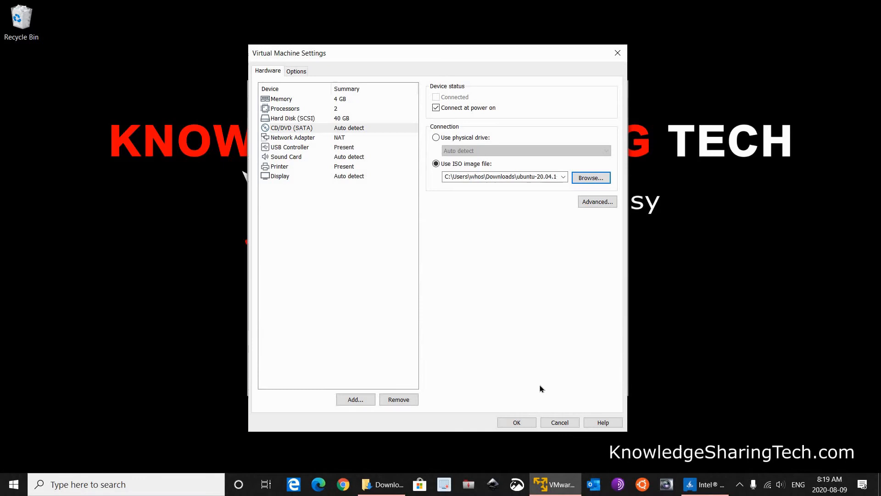
left_click(516, 422)
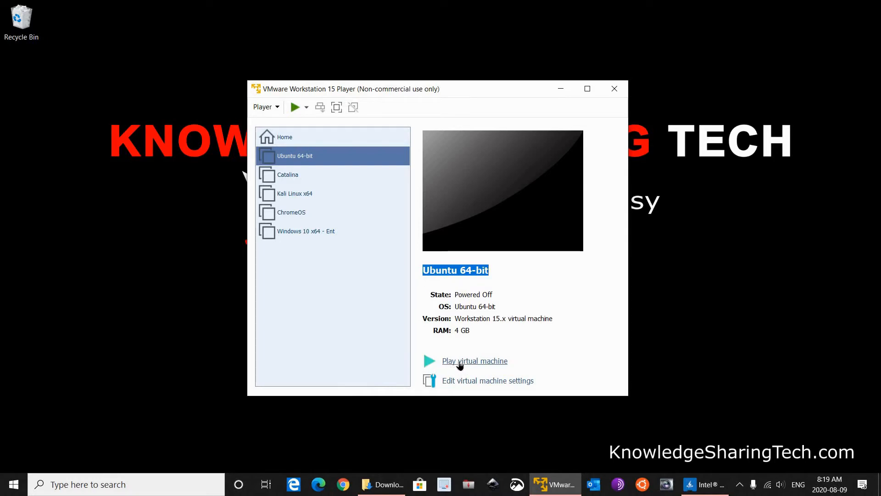
- Power on the Ubuntu 64-bit virtual machine and boot it to the installer Welcome screen
left_click(474, 361)
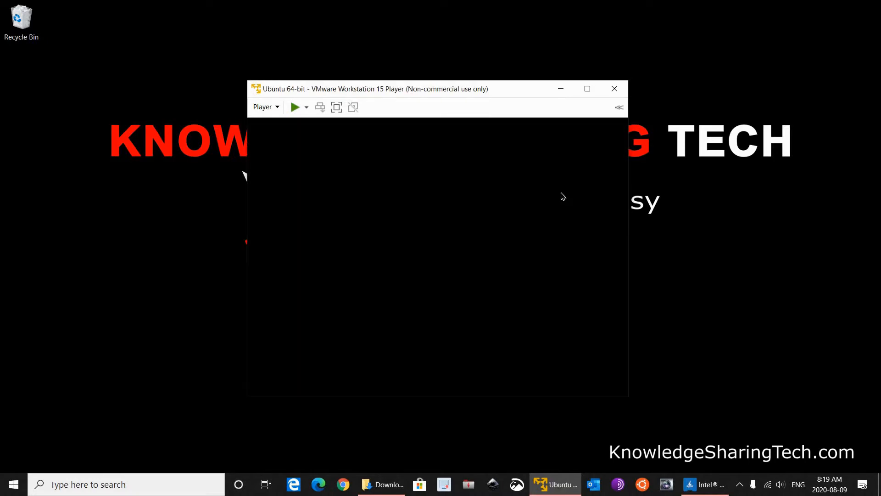
mouse_move(565, 195)
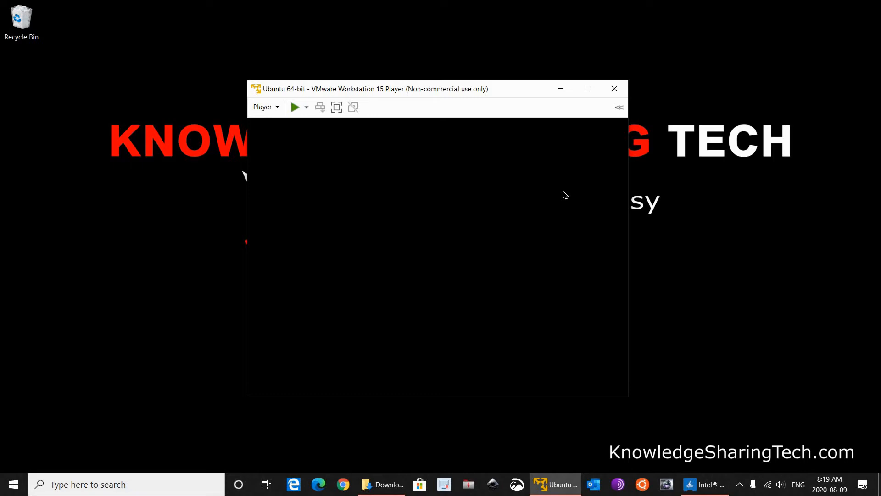
left_click(296, 107)
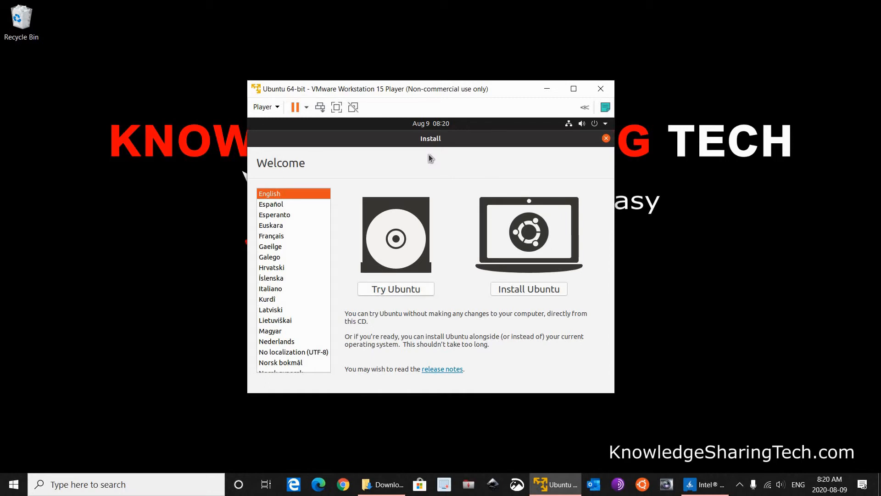
mouse_move(556, 230)
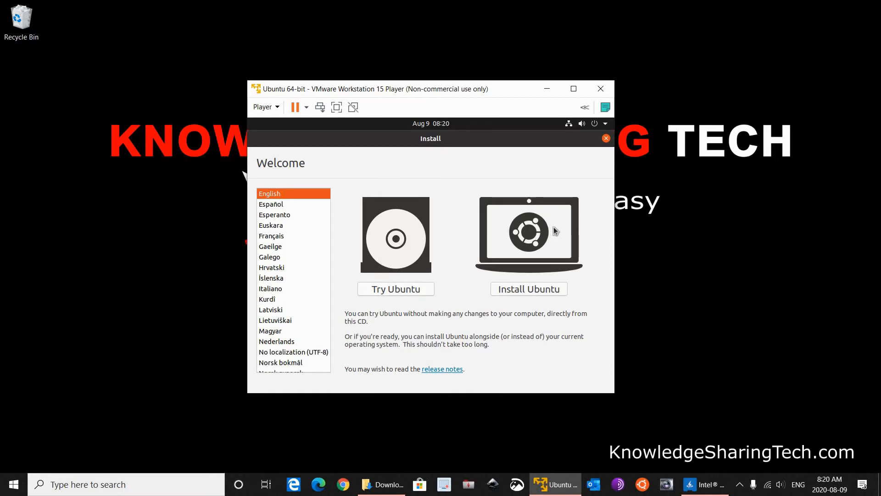
mouse_move(377, 284)
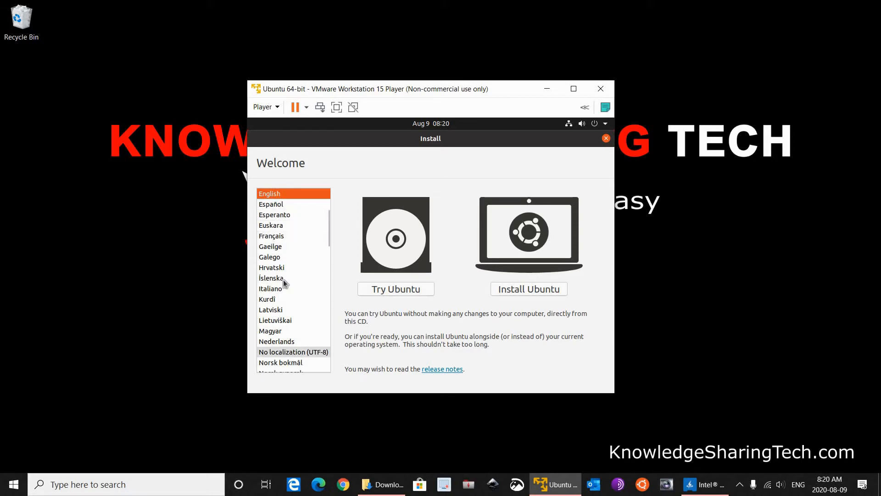
mouse_move(469, 276)
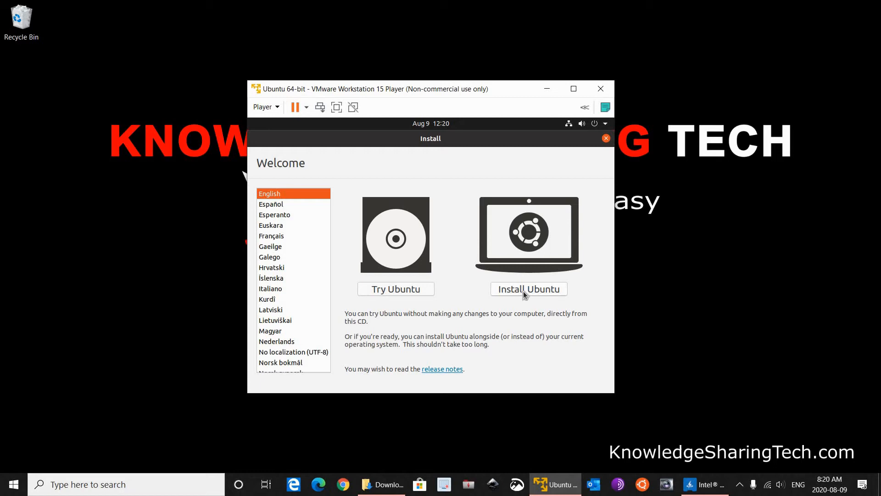
- Choose Install Ubuntu and keep the English (US) keyboard layout
left_click(528, 288)
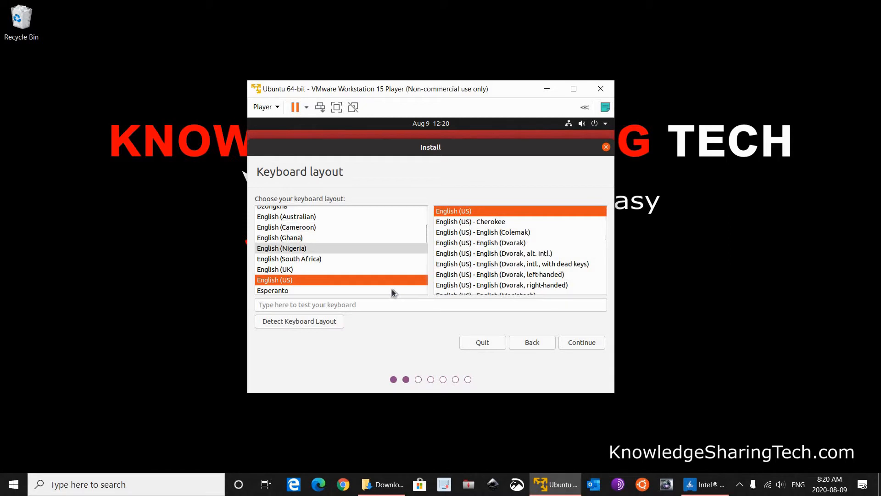
mouse_move(383, 320)
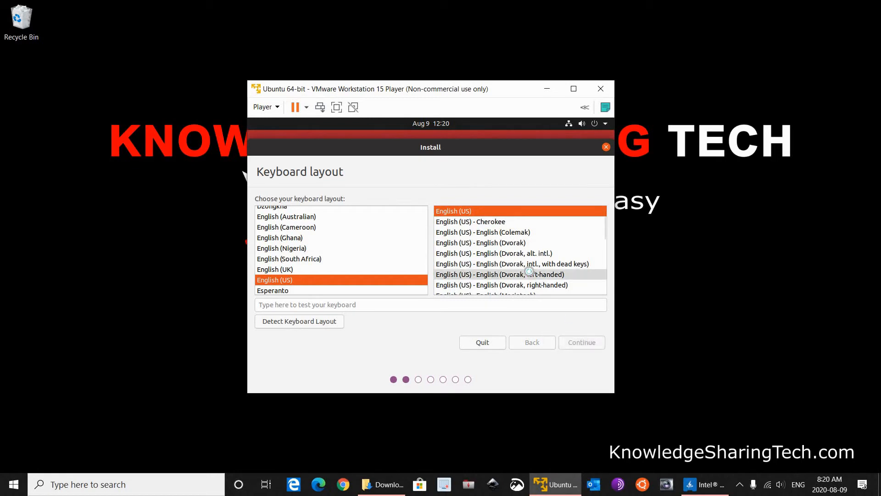
left_click(580, 342)
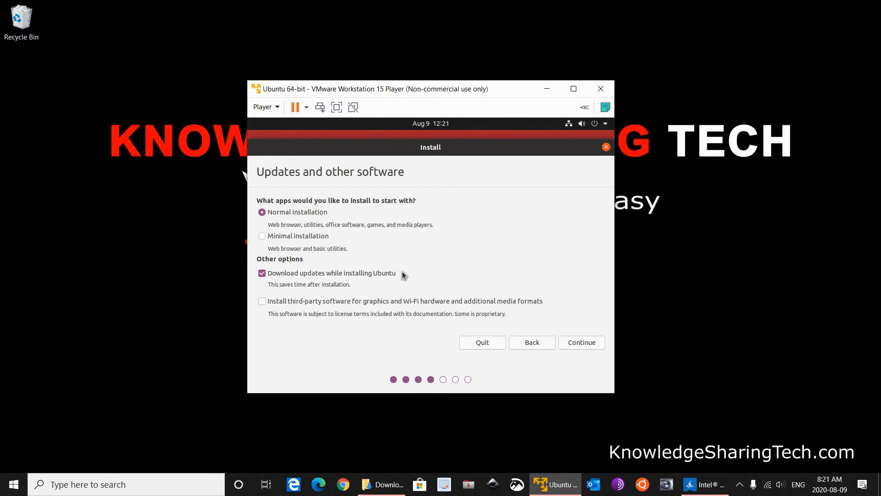
mouse_move(435, 273)
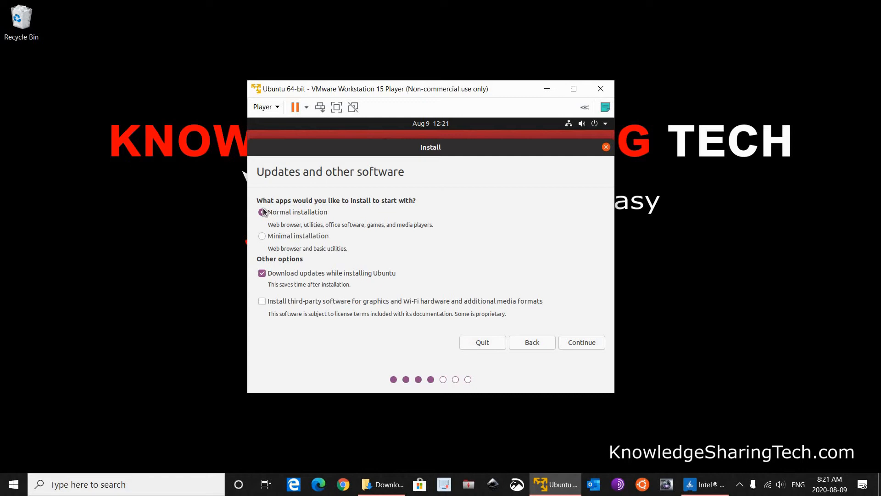
- Keep Normal installation with Download updates checked and move to Installation type
left_click(261, 211)
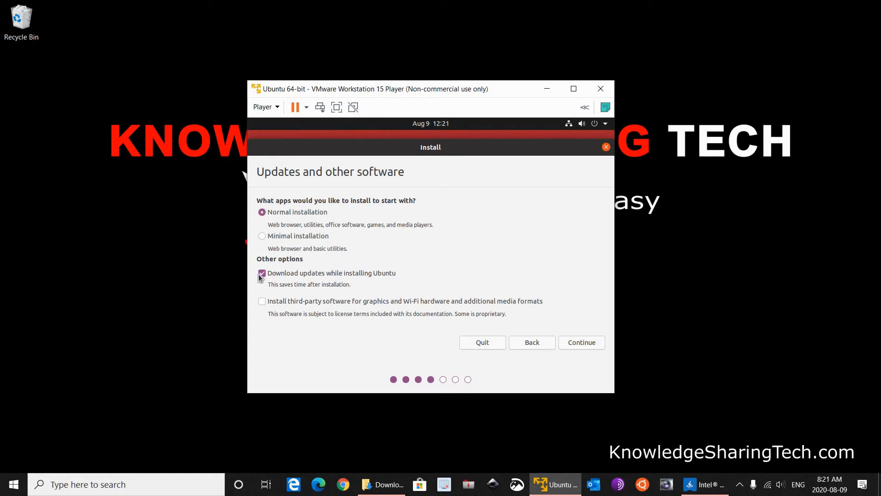
mouse_move(525, 259)
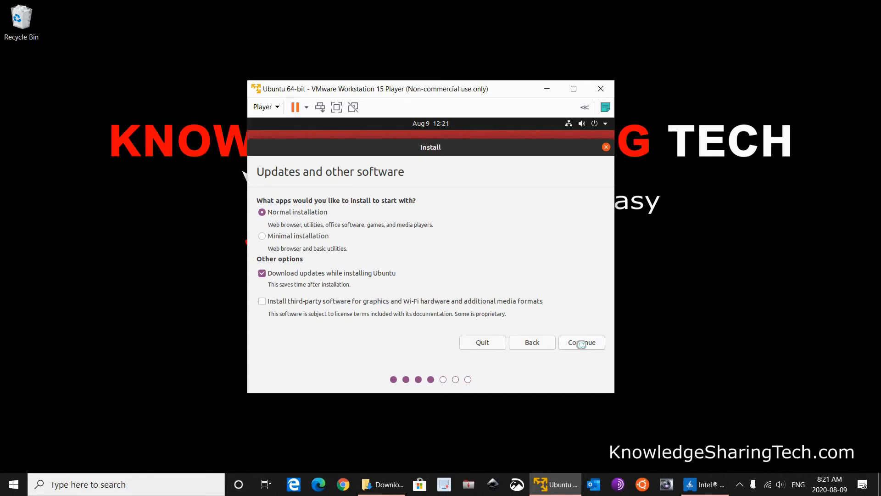
left_click(582, 343)
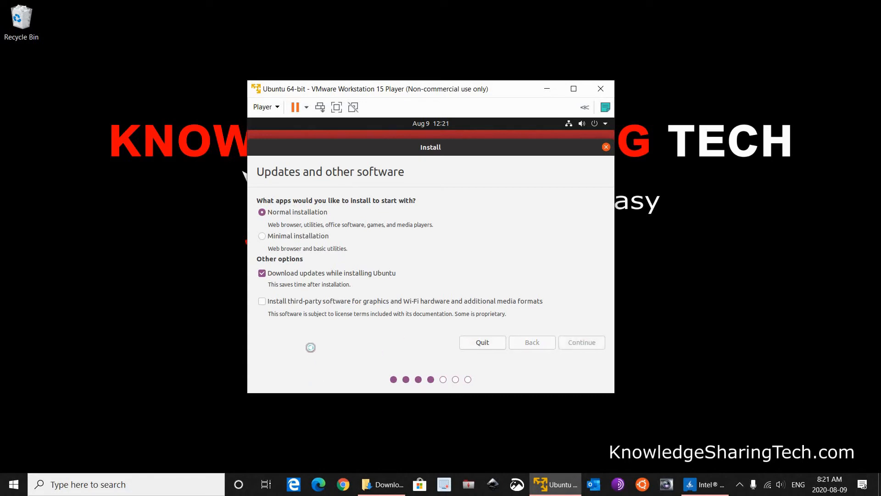
left_click(581, 342)
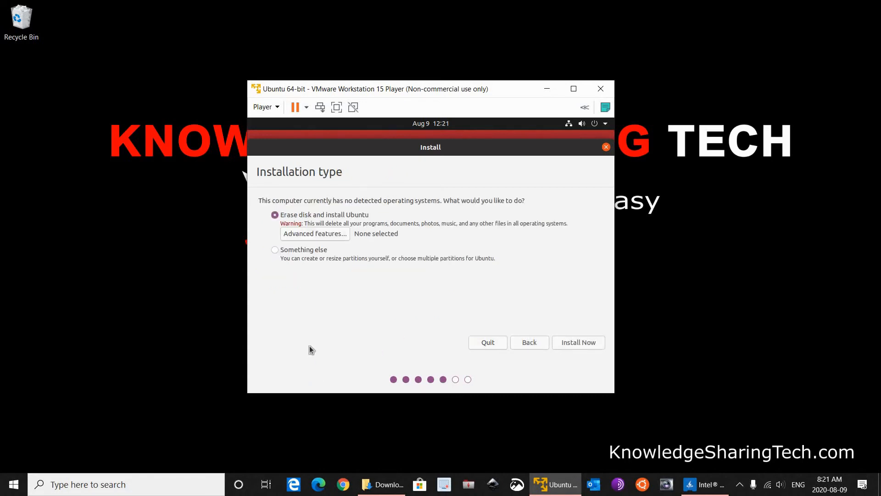
mouse_move(258, 189)
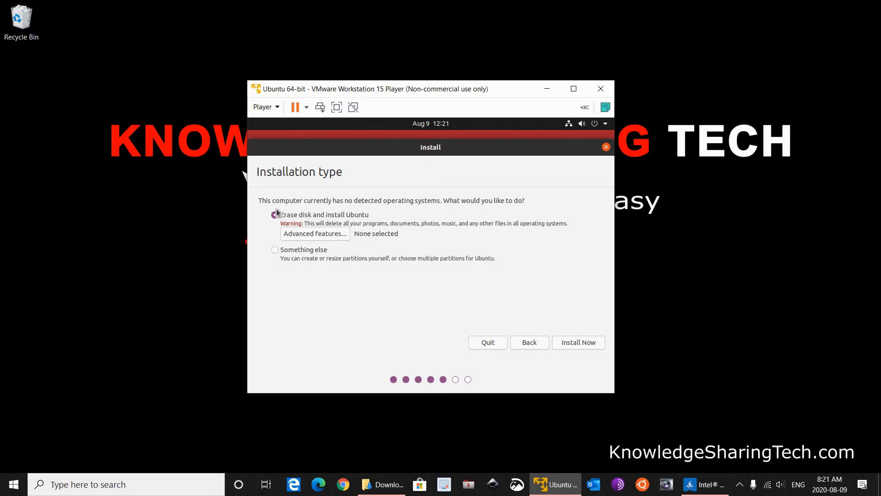
- Select Erase disk and install Ubuntu, then confirm writing the changes to disk
left_click(275, 215)
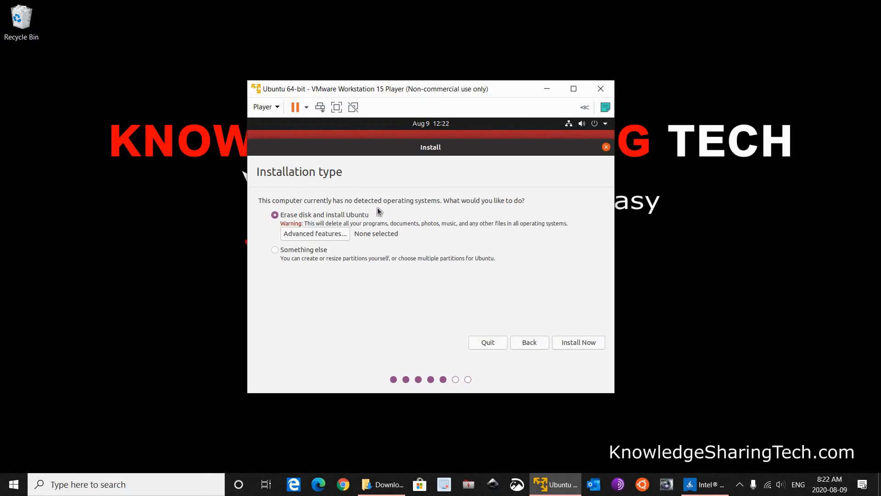
mouse_move(399, 210)
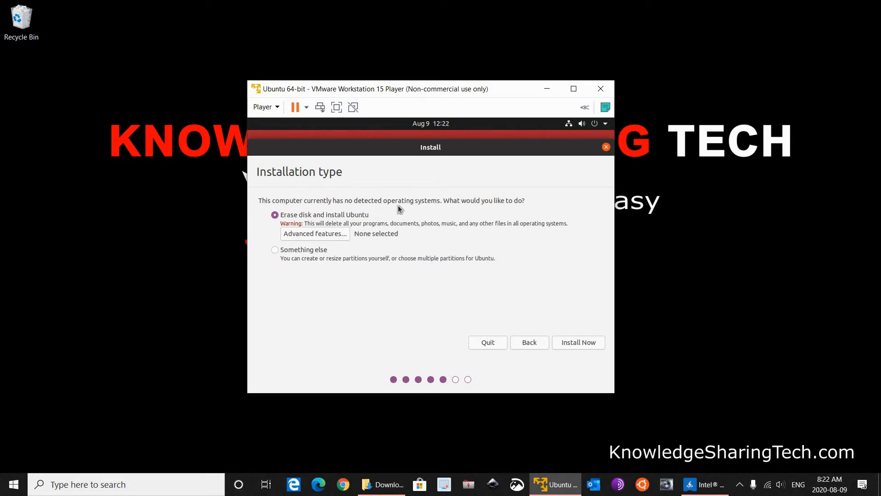
mouse_move(524, 207)
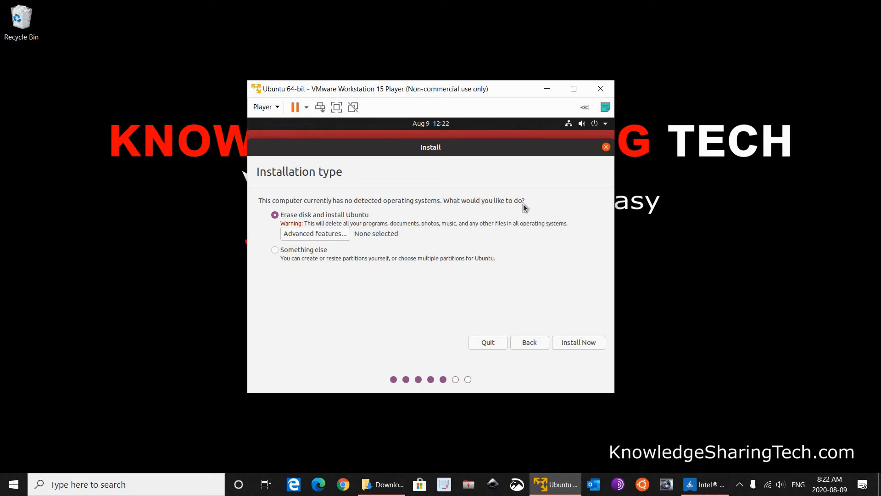
mouse_move(453, 246)
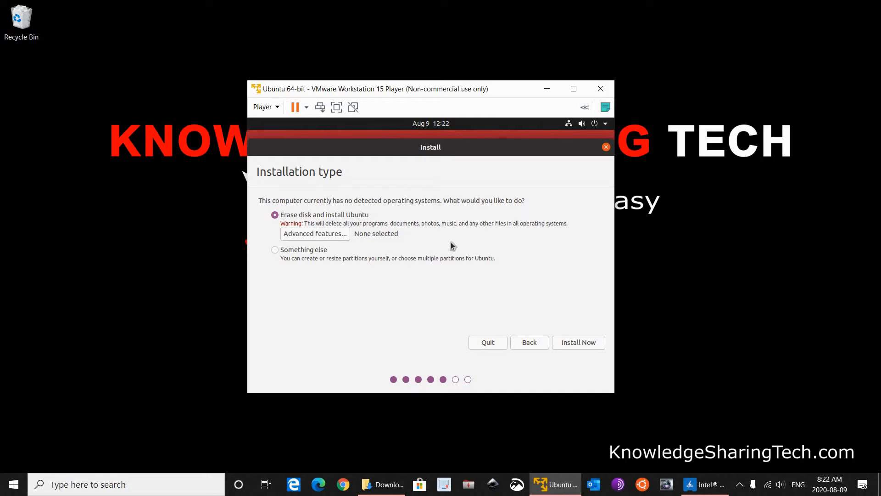
mouse_move(568, 212)
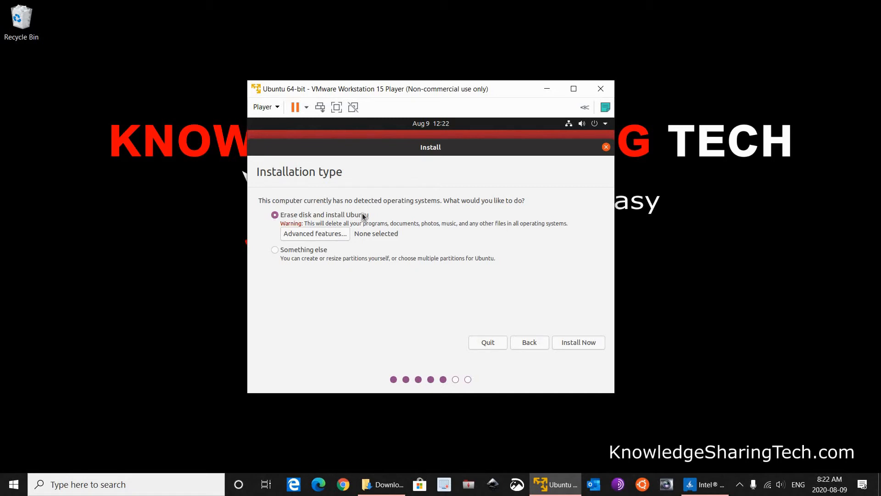
mouse_move(298, 255)
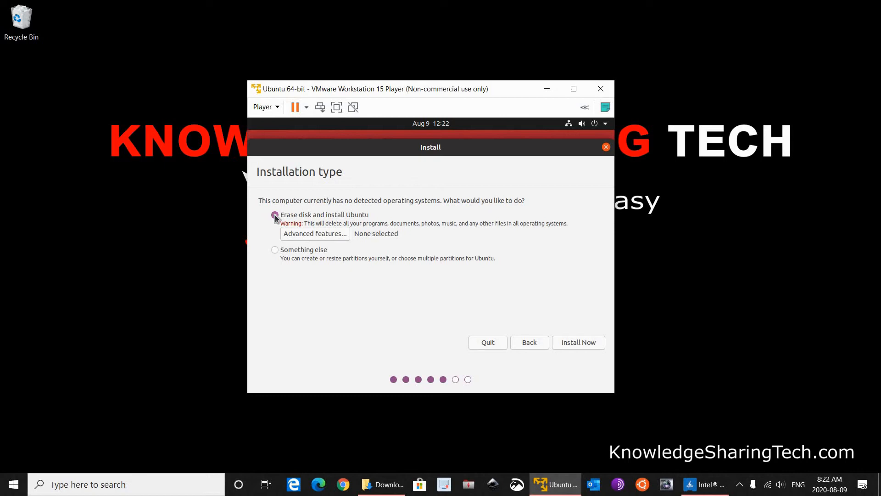
left_click(275, 215)
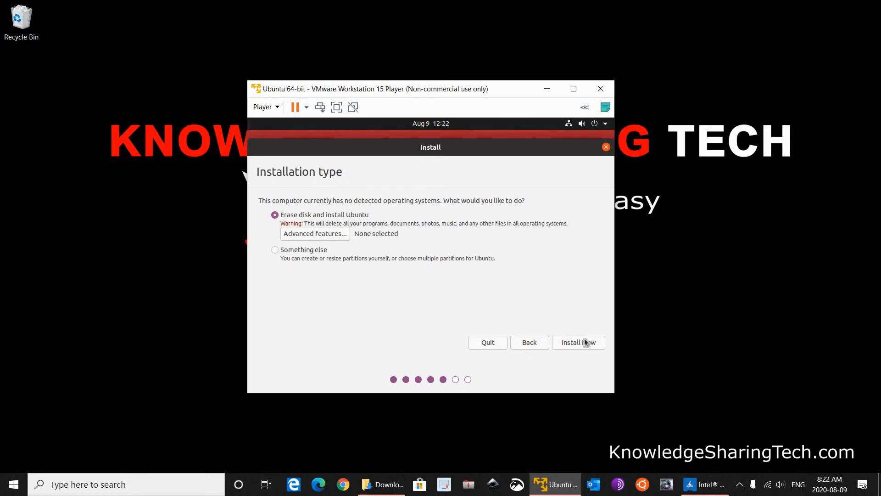
left_click(577, 342)
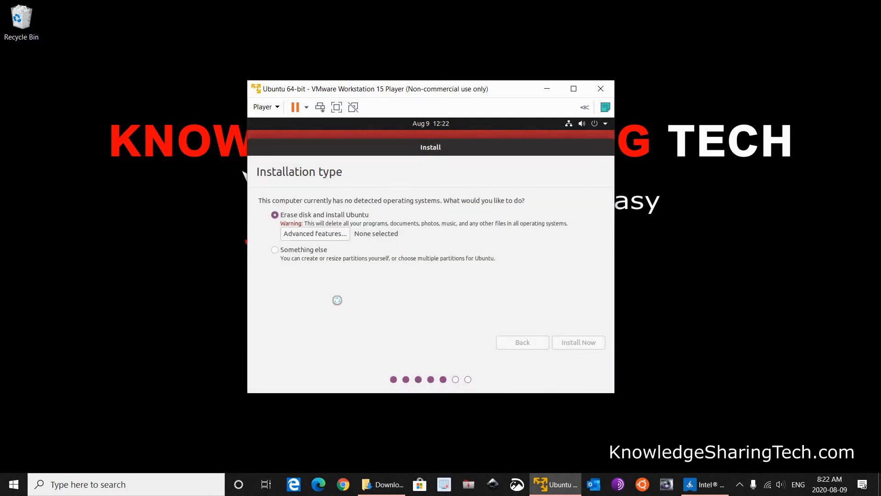
left_click(577, 341)
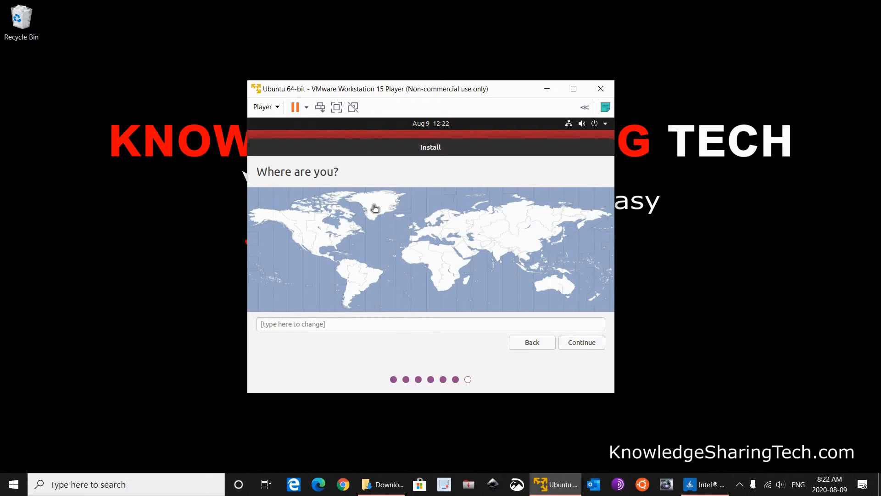
mouse_move(455, 230)
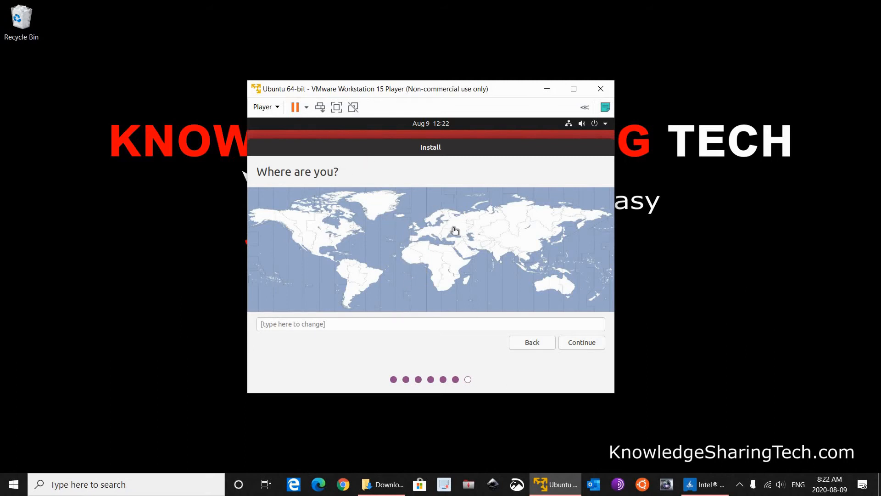
mouse_move(354, 234)
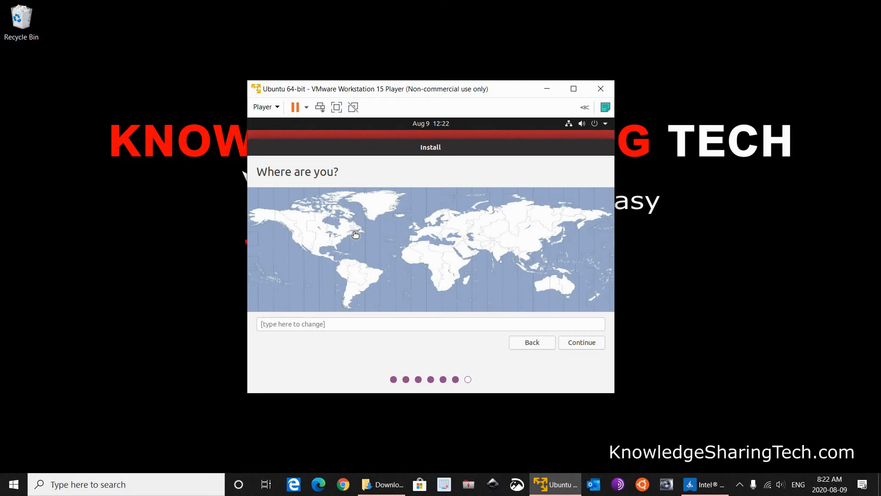
mouse_move(338, 280)
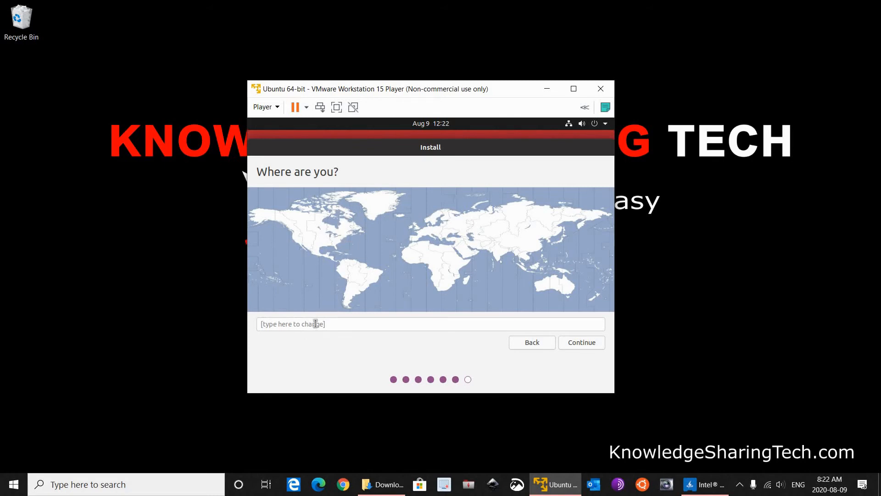
- Set the installer location to Montreal and proceed to the Who are you? page
type("mont")
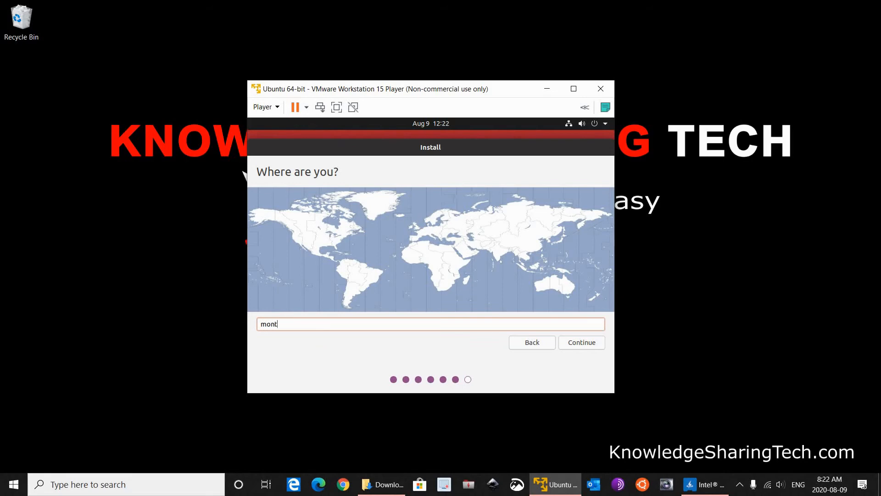
type("real")
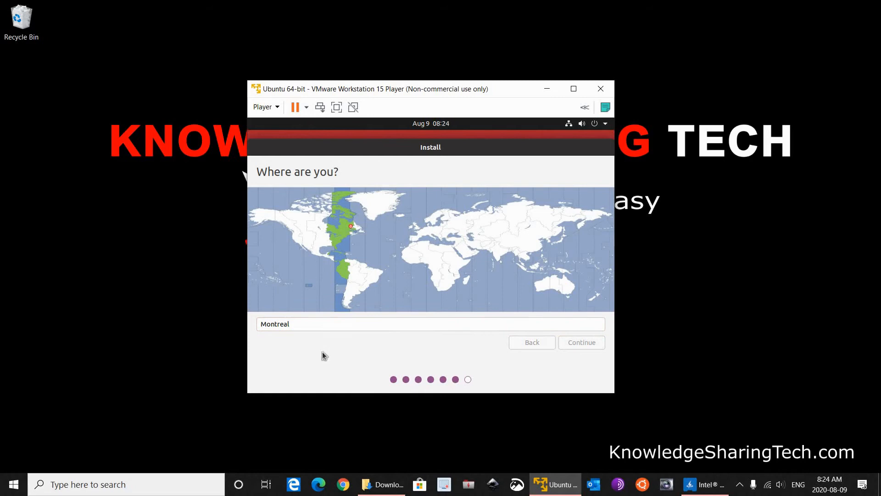
left_click(581, 342)
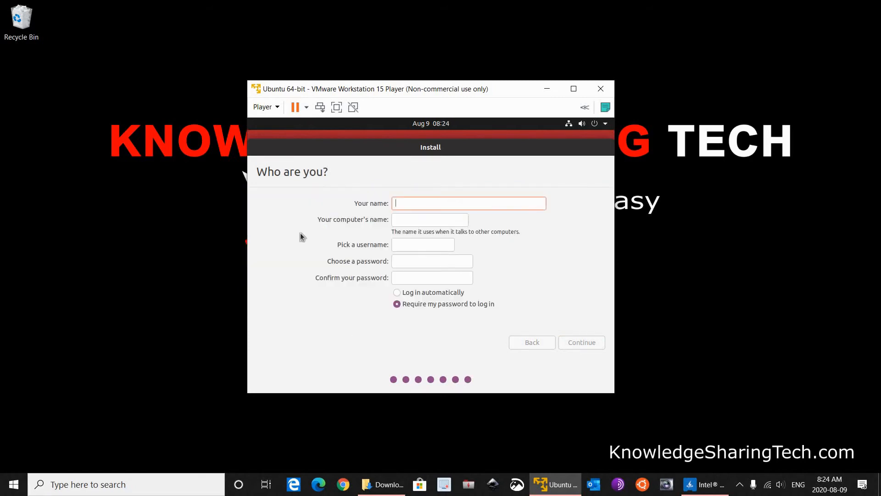
mouse_move(275, 212)
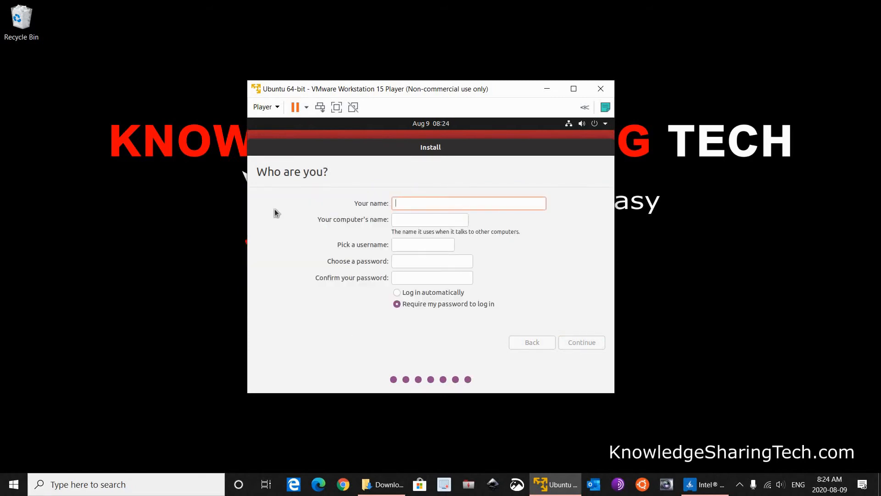
- Enter name KST and a confirmed password, keeping login password required
type("k")
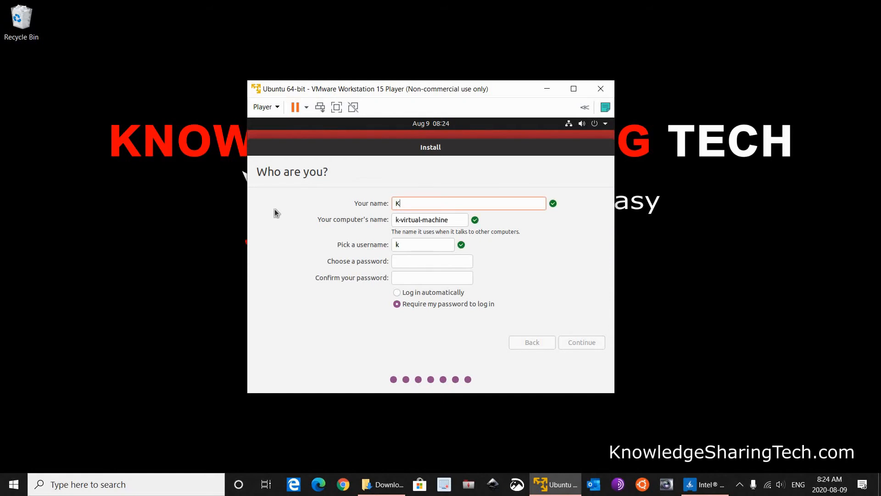
type("ST")
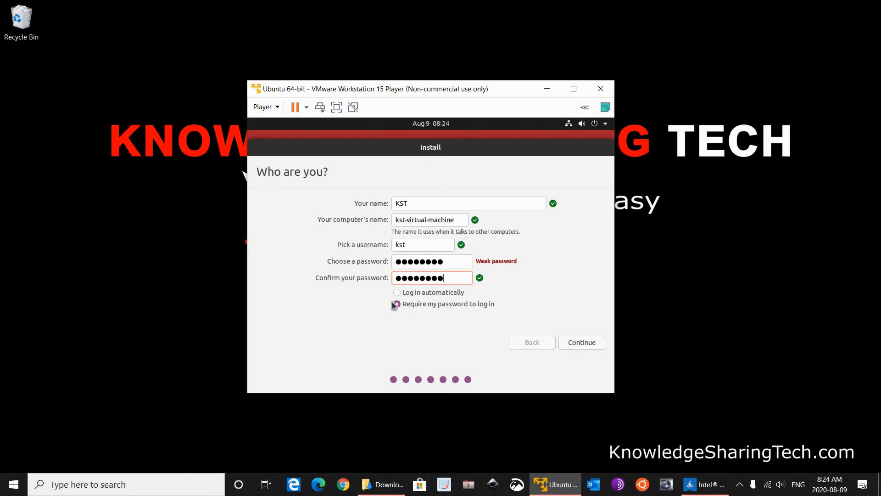
left_click(396, 303)
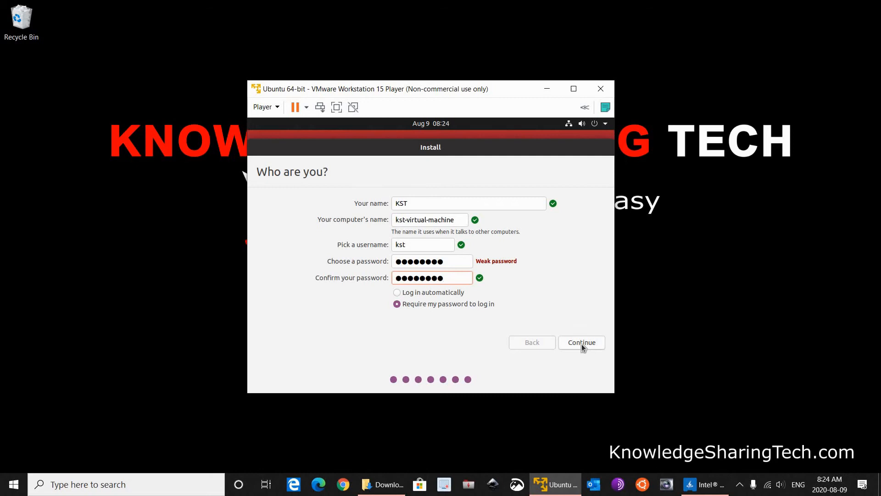
left_click(580, 342)
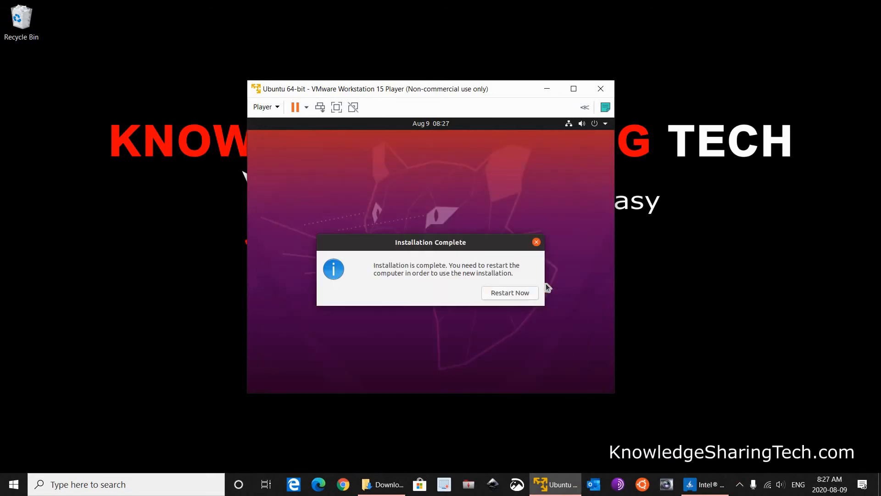
mouse_move(378, 307)
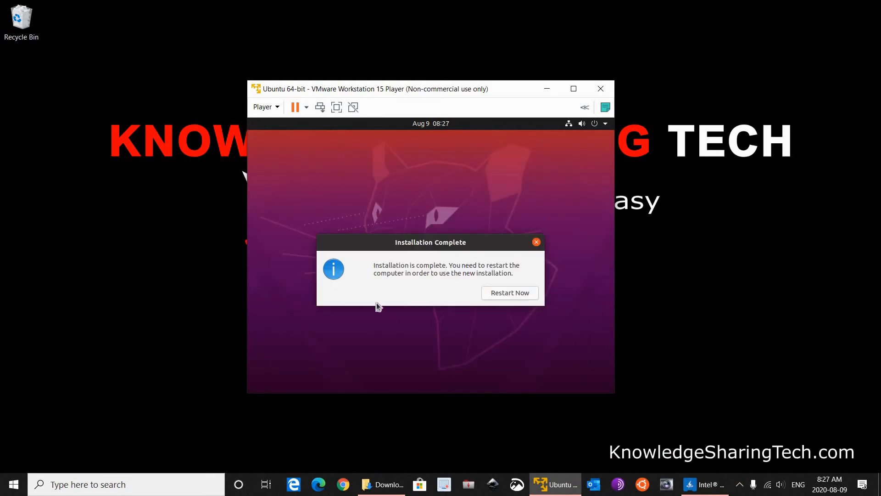
mouse_move(486, 339)
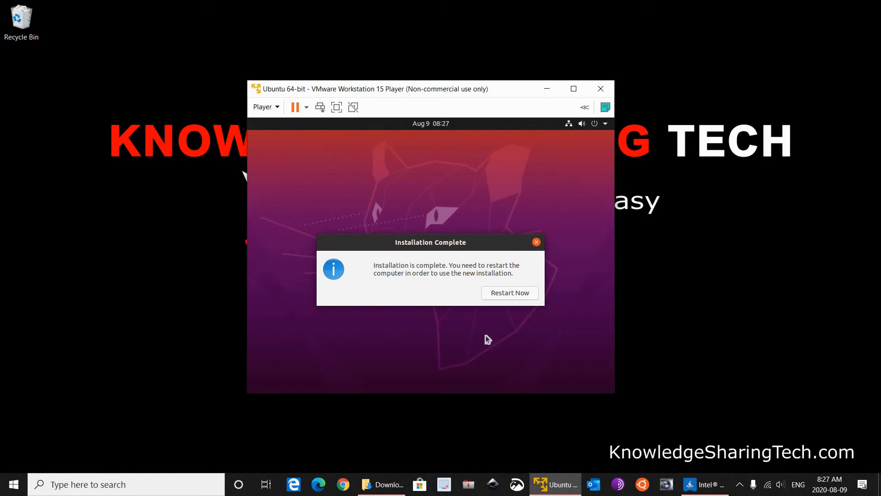
mouse_move(491, 348)
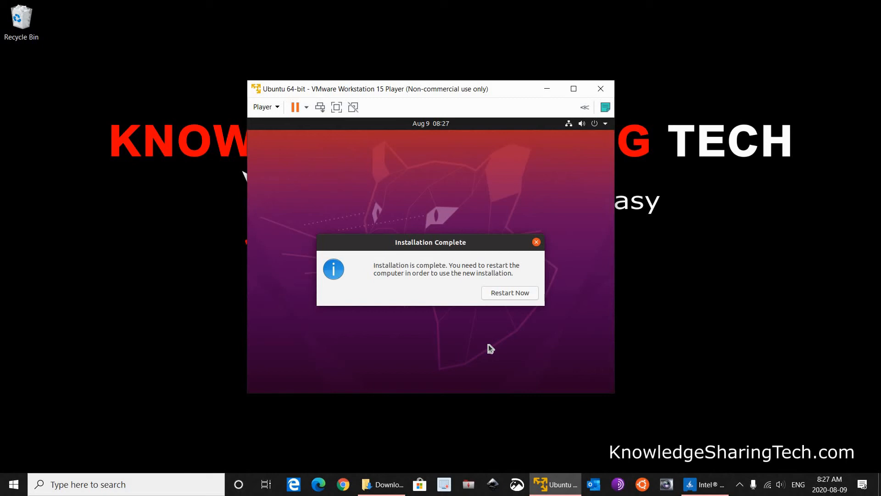
mouse_move(367, 291)
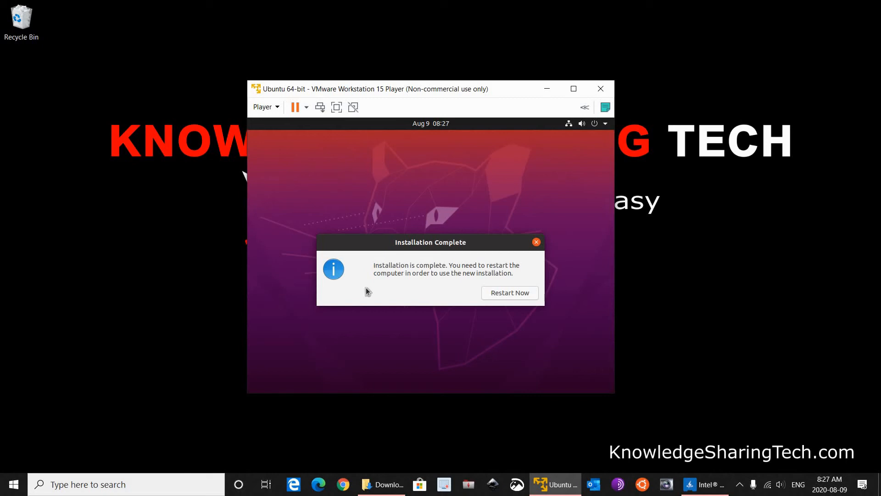
- Choose Restart Now once the Ubuntu installation completes
left_click(509, 293)
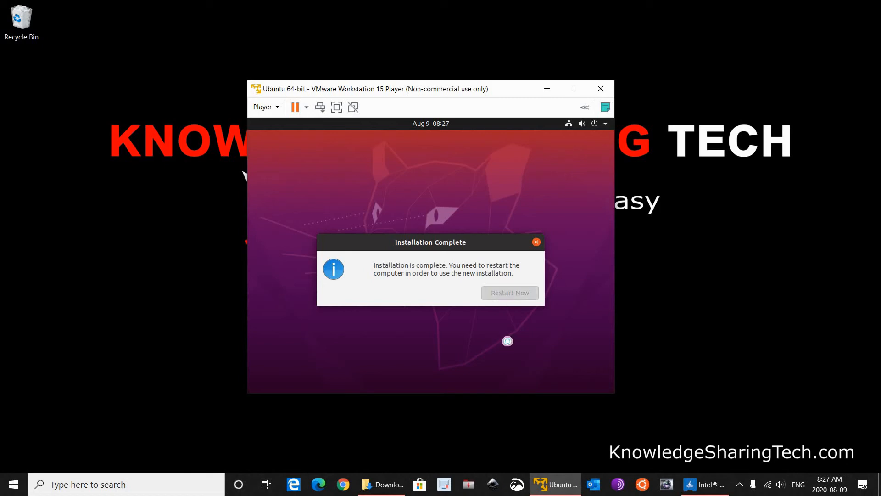
- Check Removable Devices, close the menu, and press Enter to boot installed Ubuntu
left_click(509, 292)
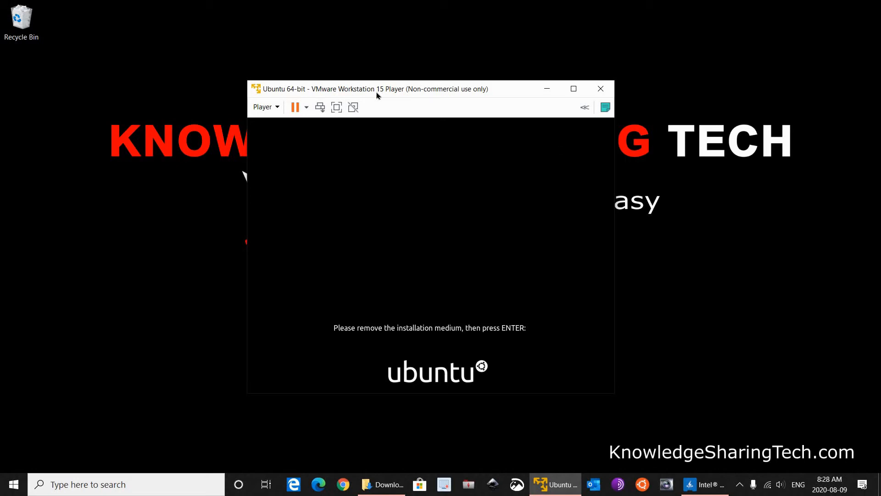
mouse_move(376, 285)
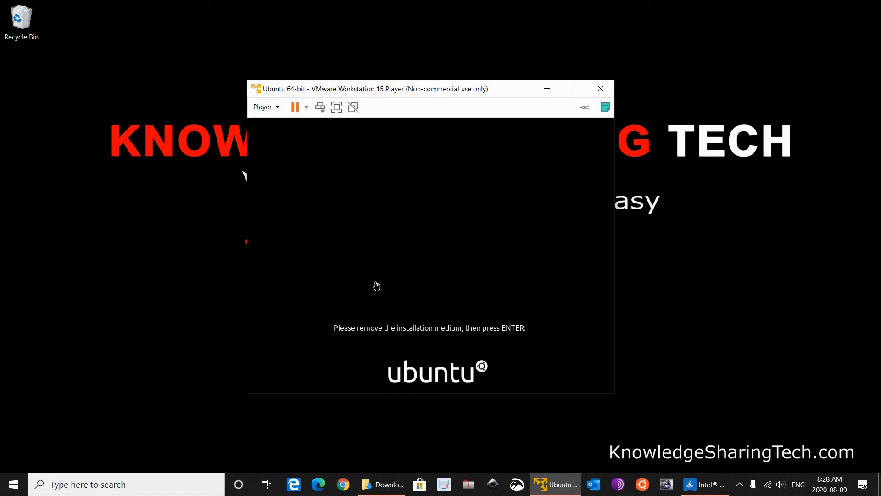
mouse_move(287, 115)
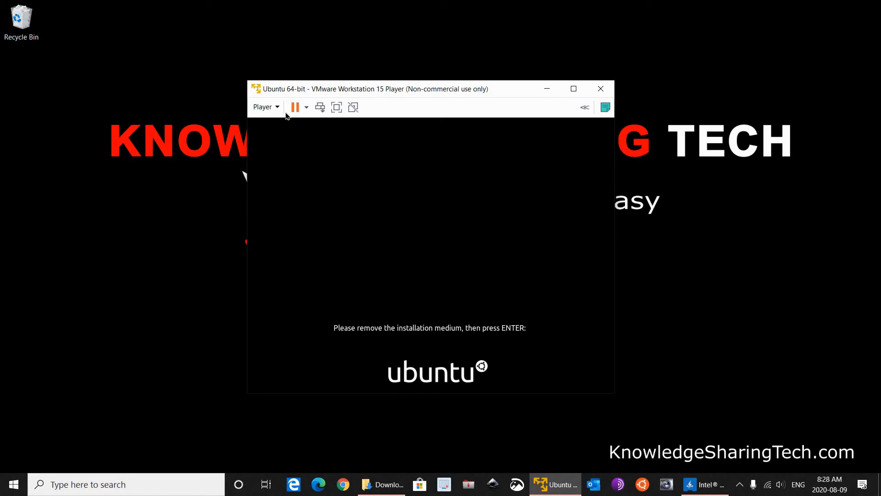
left_click(264, 107)
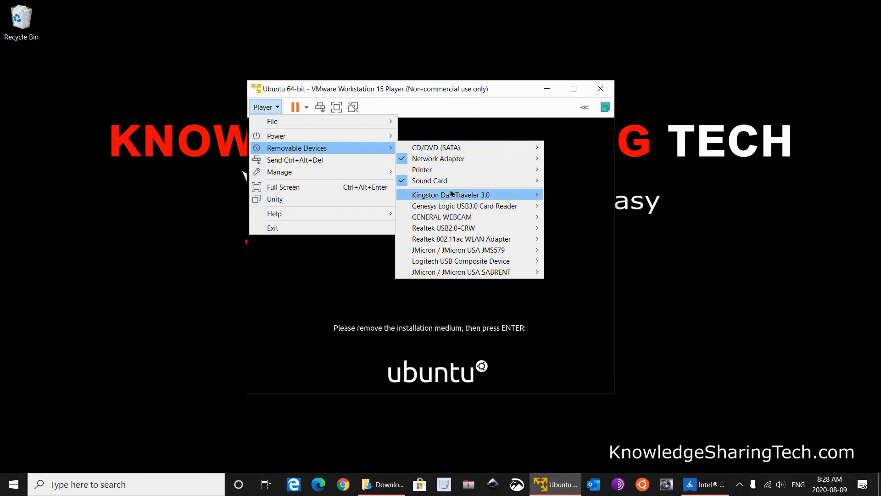
mouse_move(345, 288)
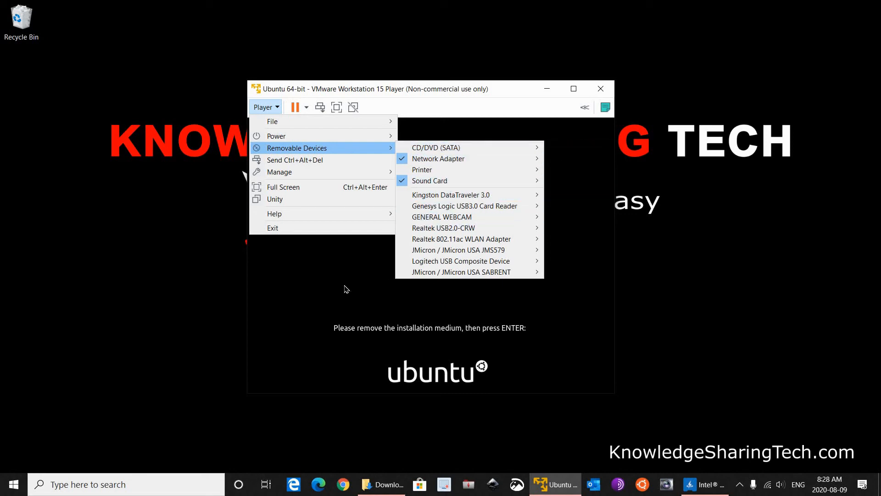
left_click(346, 289)
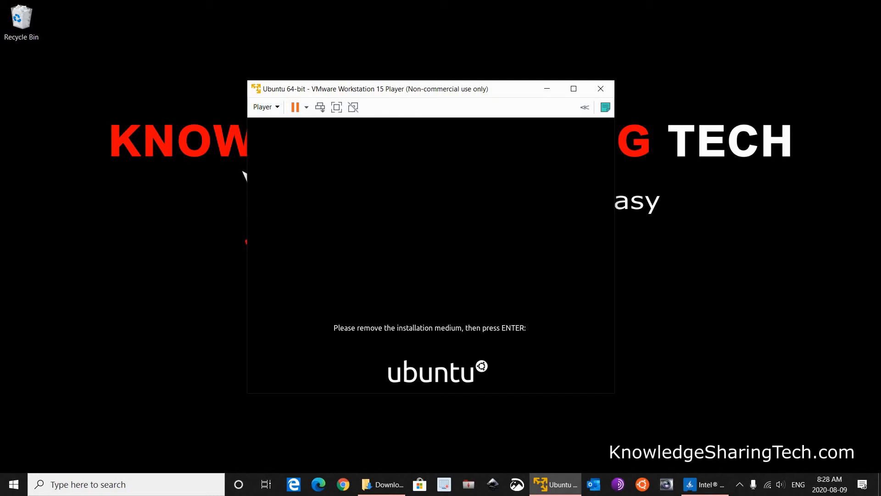
key("enter")
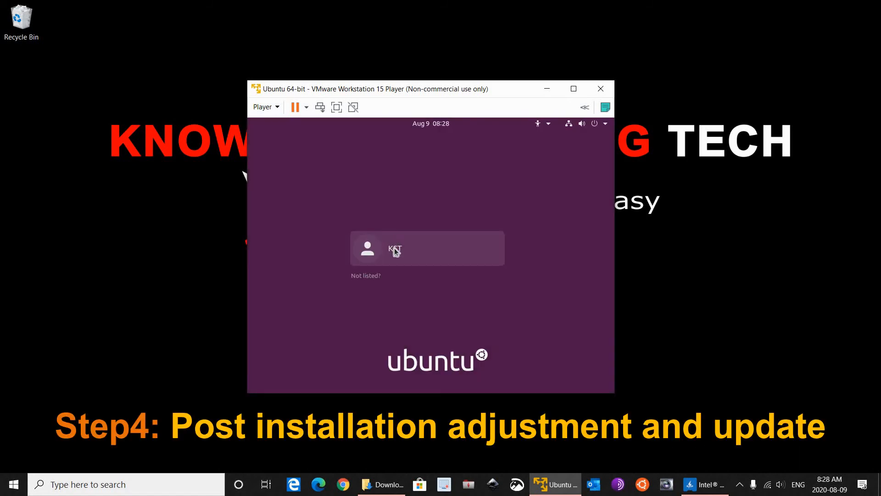
- Log in as KST with the password and skip online accounts
left_click(427, 248)
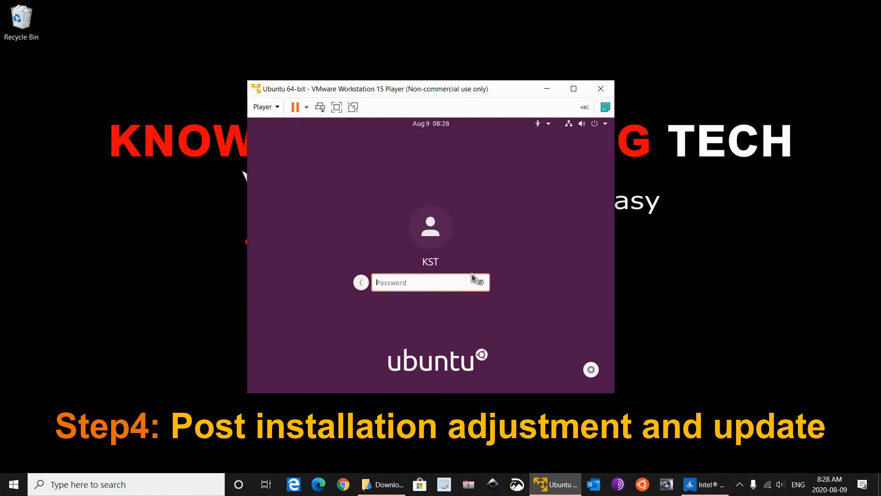
type("password")
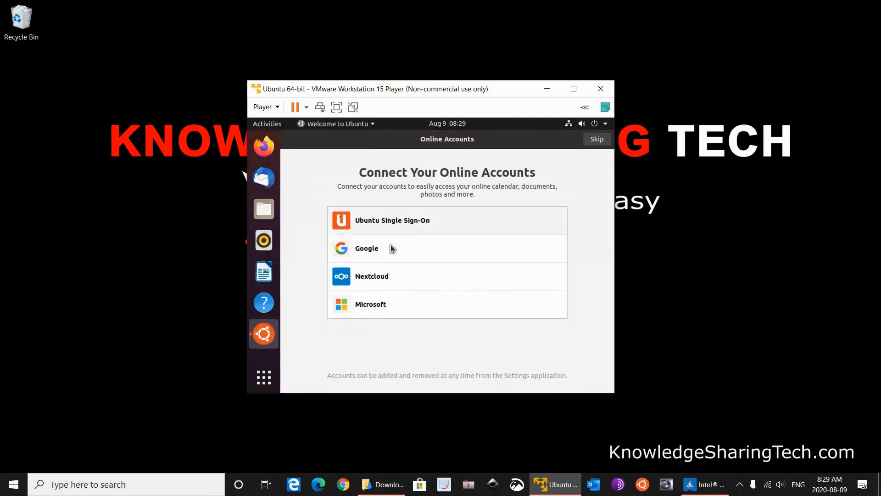
mouse_move(493, 173)
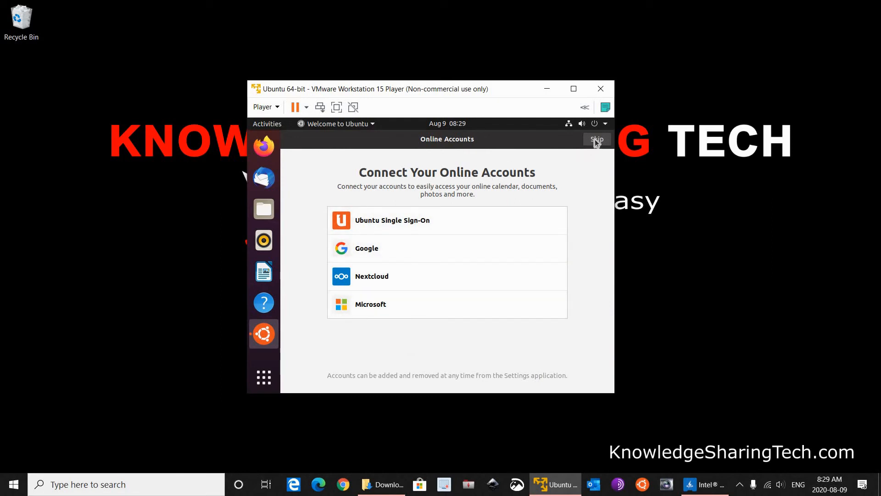
left_click(596, 139)
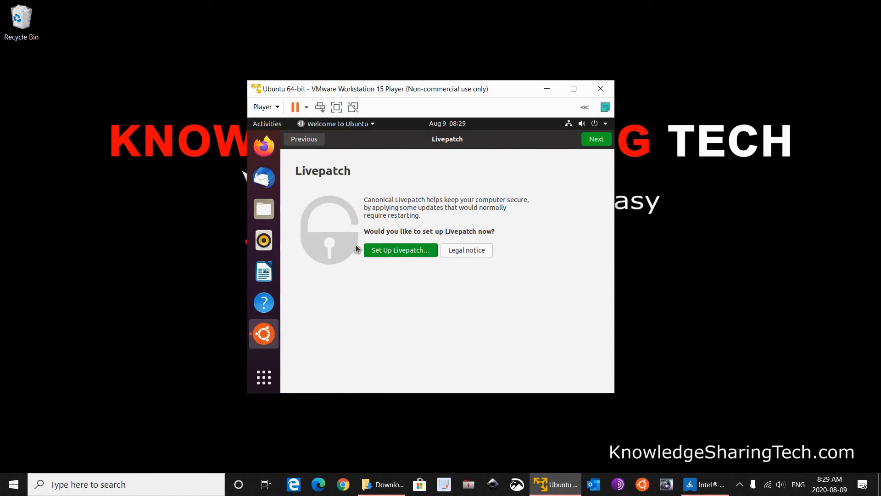
- Finish the welcome wizard, declining to send system info and leaving location services off
left_click(595, 138)
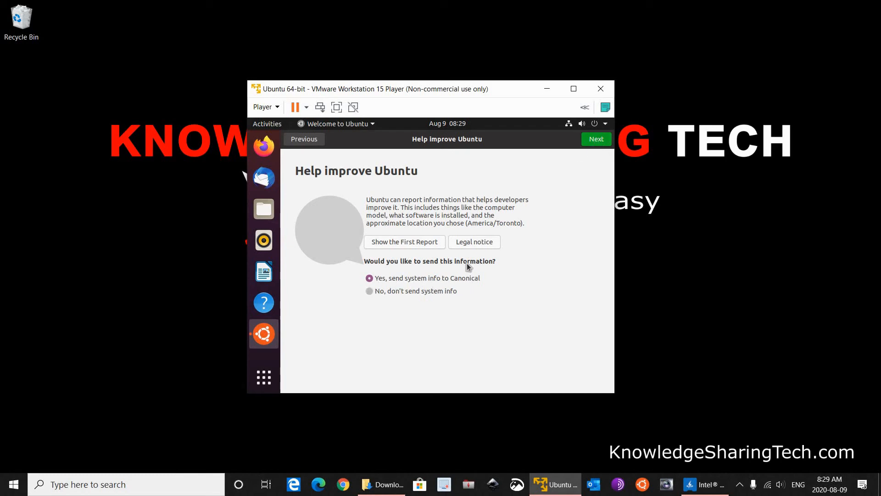
left_click(369, 291)
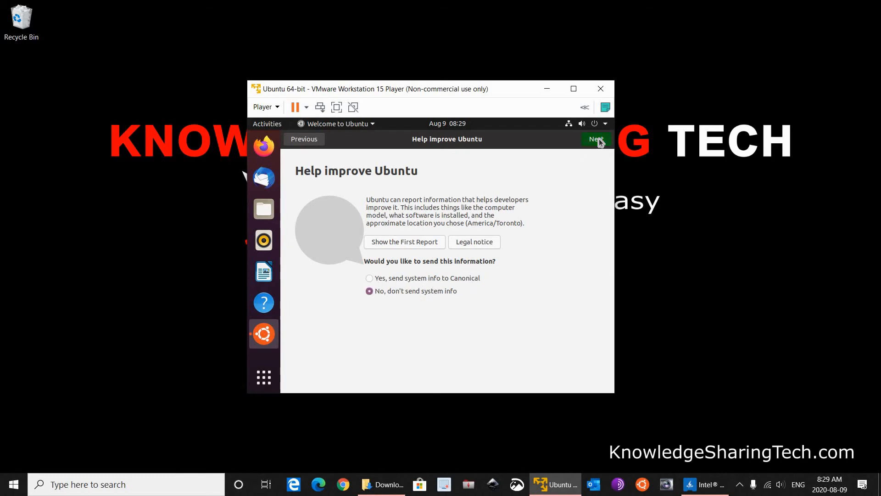
left_click(596, 139)
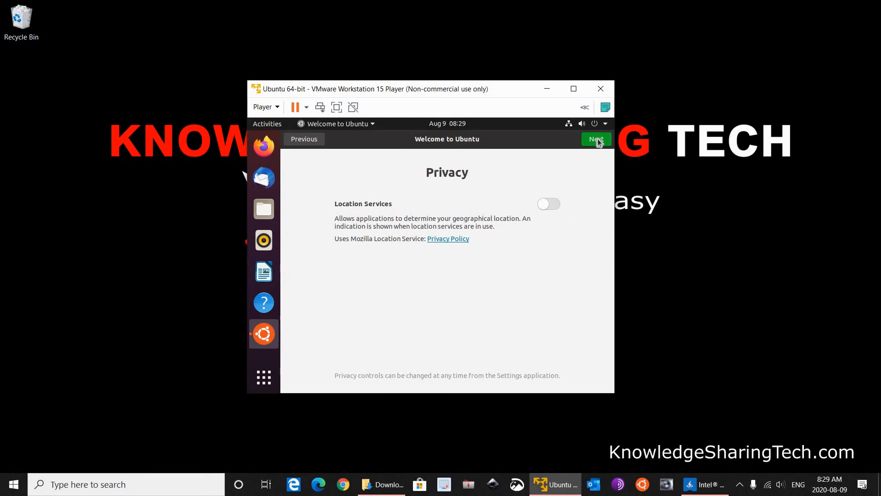
left_click(595, 138)
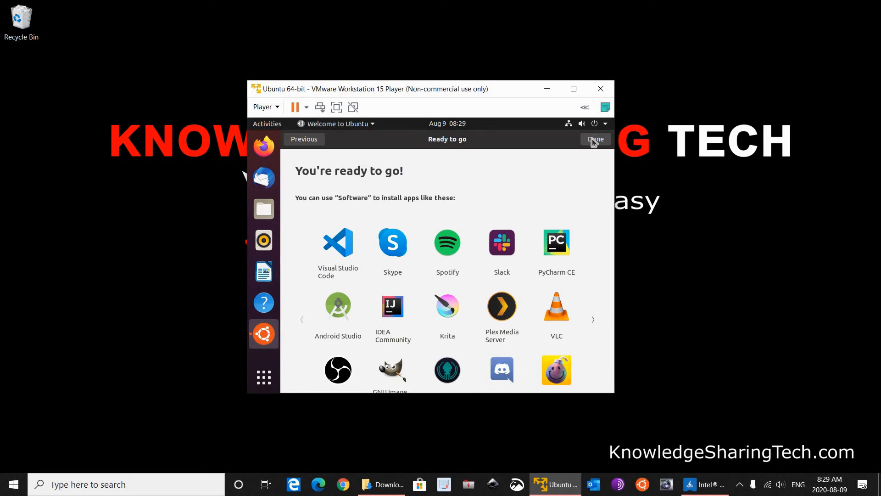
left_click(595, 138)
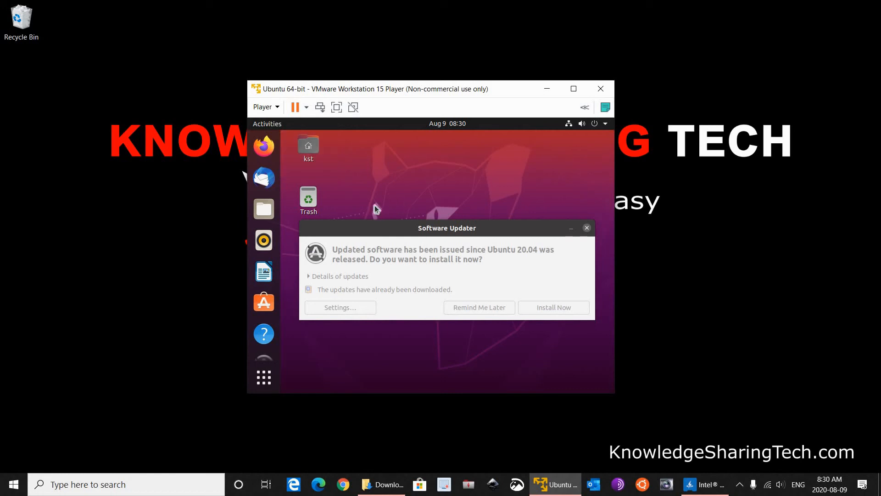
mouse_move(369, 246)
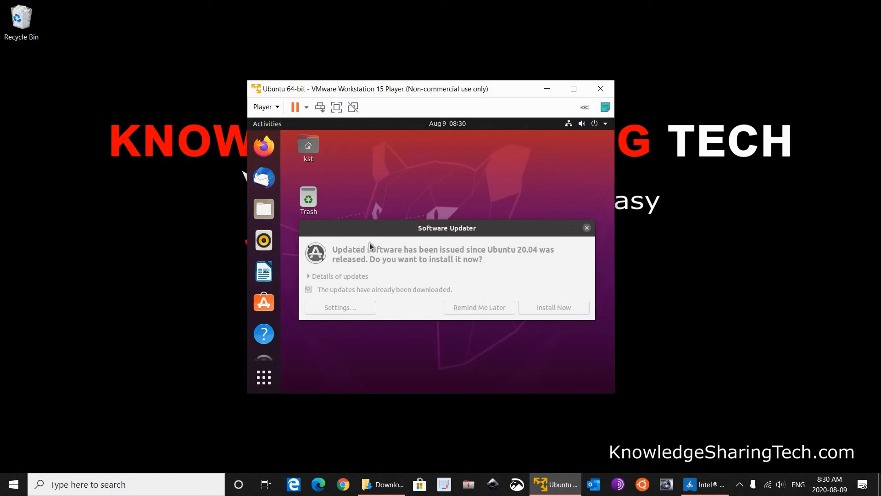
mouse_move(381, 343)
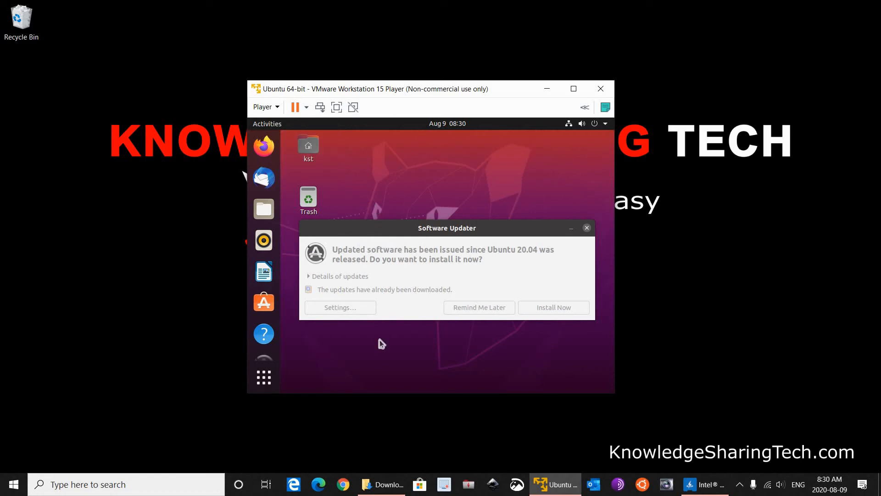
mouse_move(395, 179)
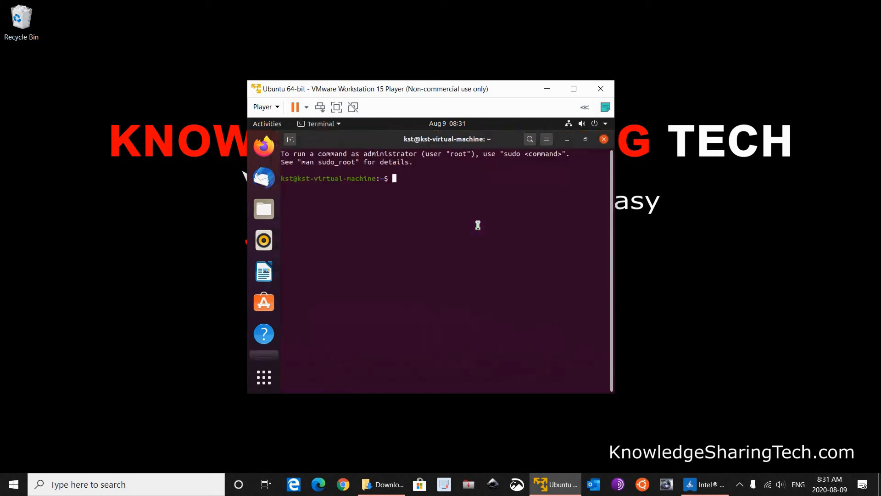
mouse_move(438, 247)
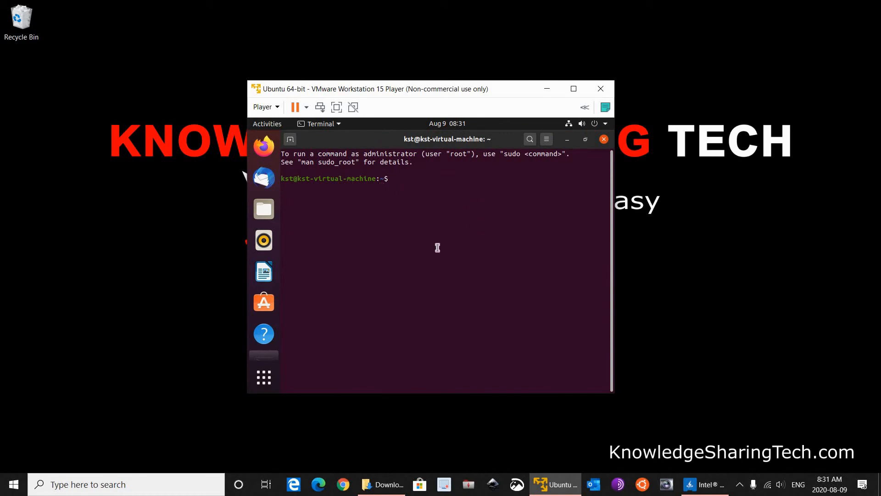
- Clear the terminal and run sudo passwd root to set a new root password
type("cle")
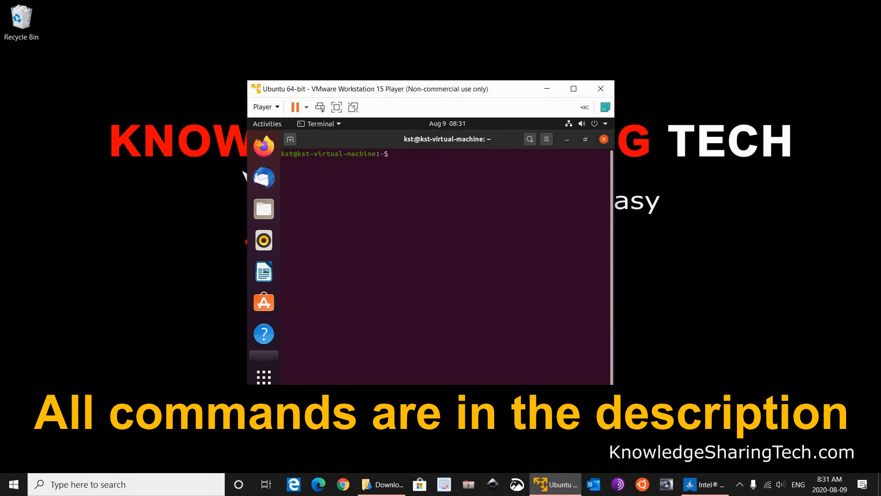
type("sudo passwd root")
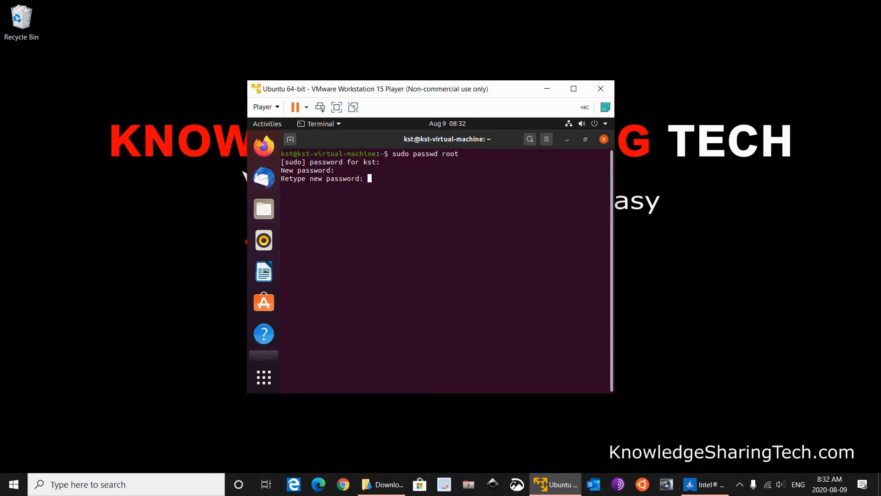
key("Return")
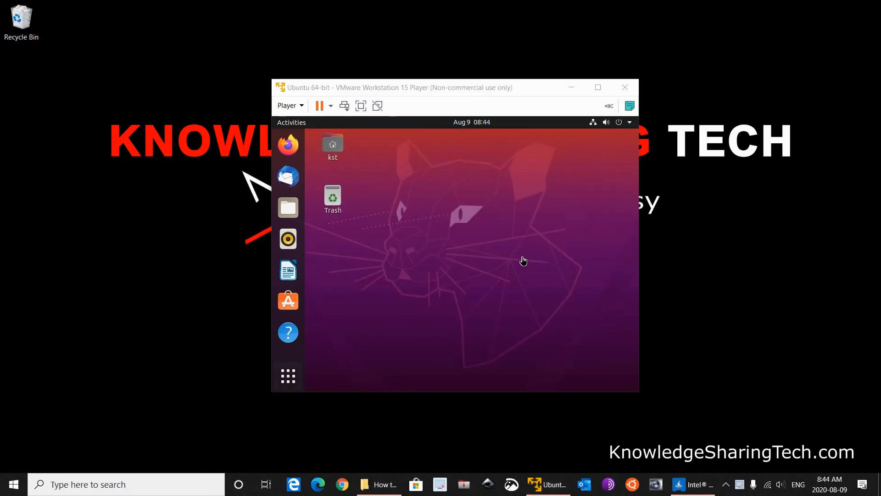
mouse_move(551, 264)
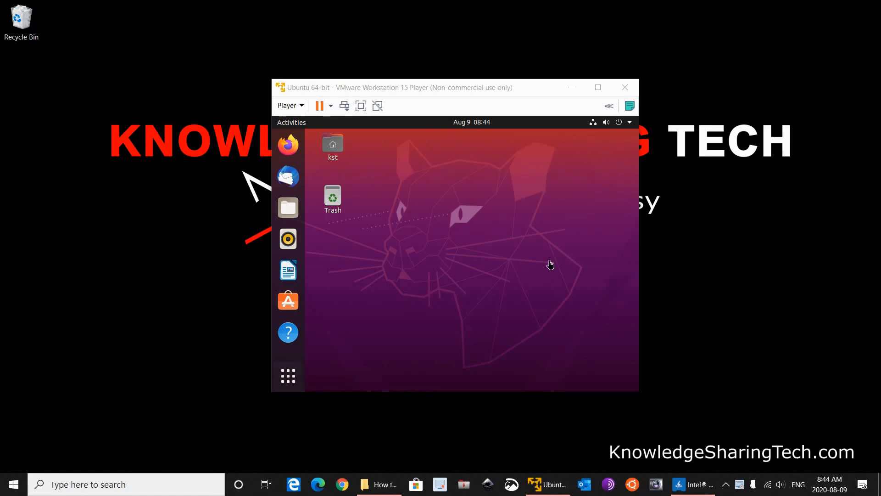
mouse_move(532, 248)
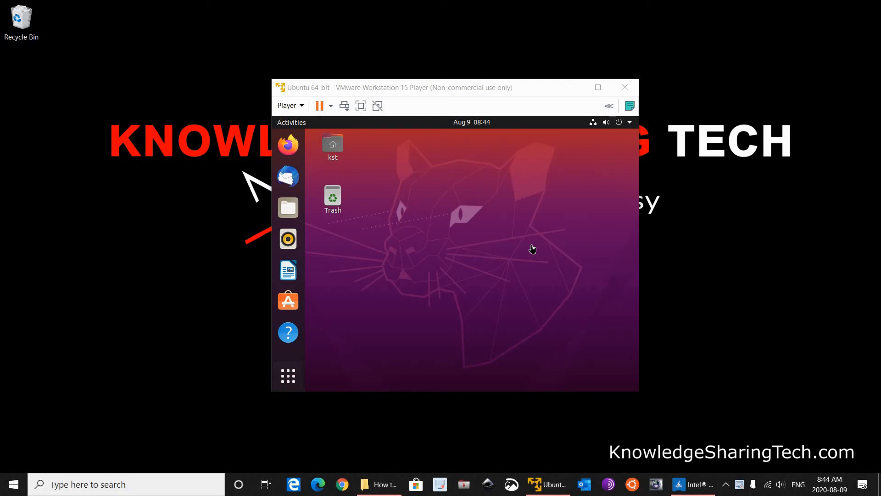
mouse_move(462, 223)
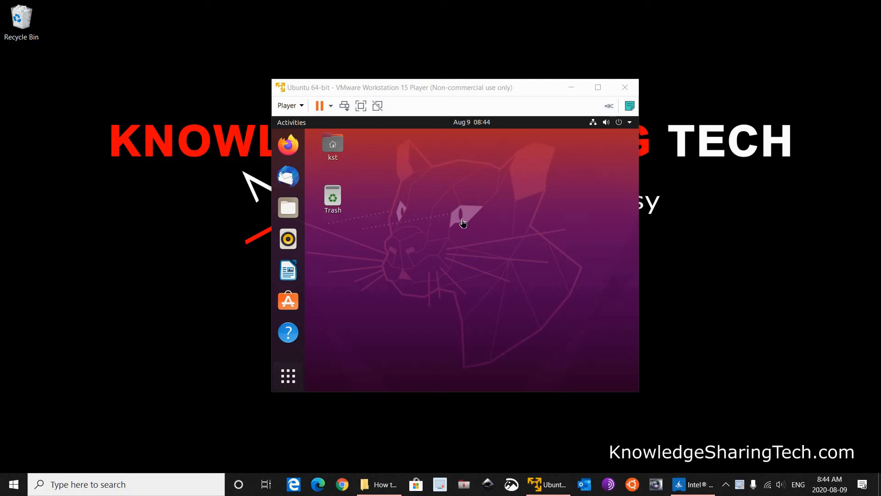
- Open Display Settings from the Ubuntu desktop's right-click menu
right_click(463, 223)
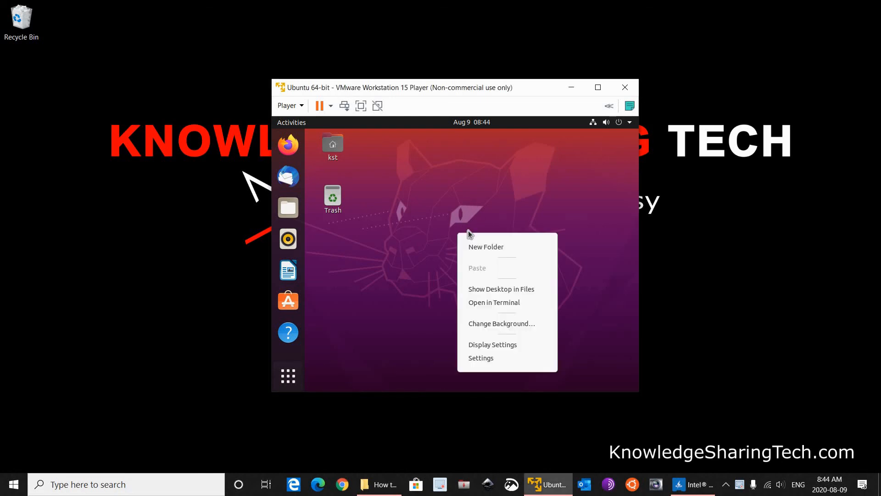
mouse_move(492, 343)
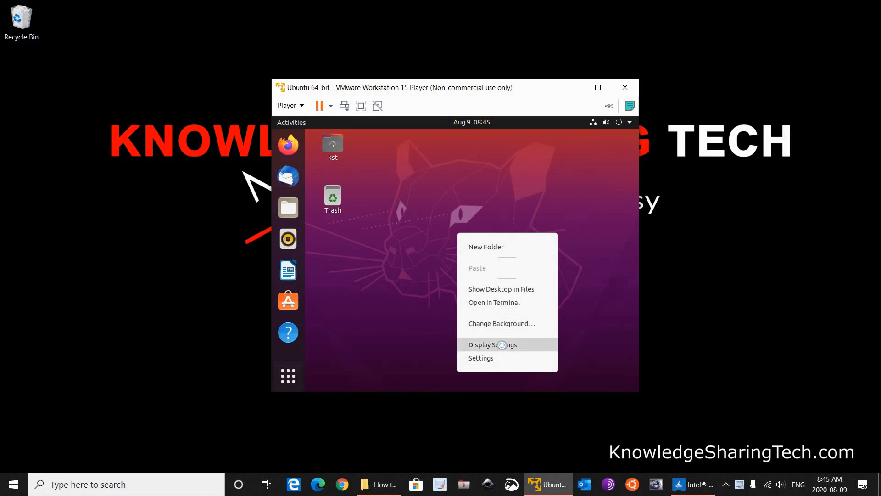
left_click(492, 345)
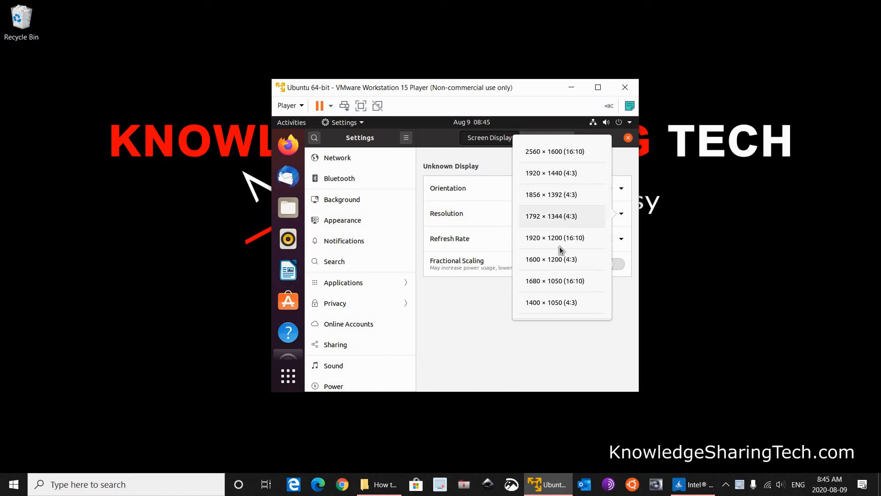
- Select 1360 × 768 (16:9) in the resolution list, apply it, and keep the changes
scroll("down", 3)
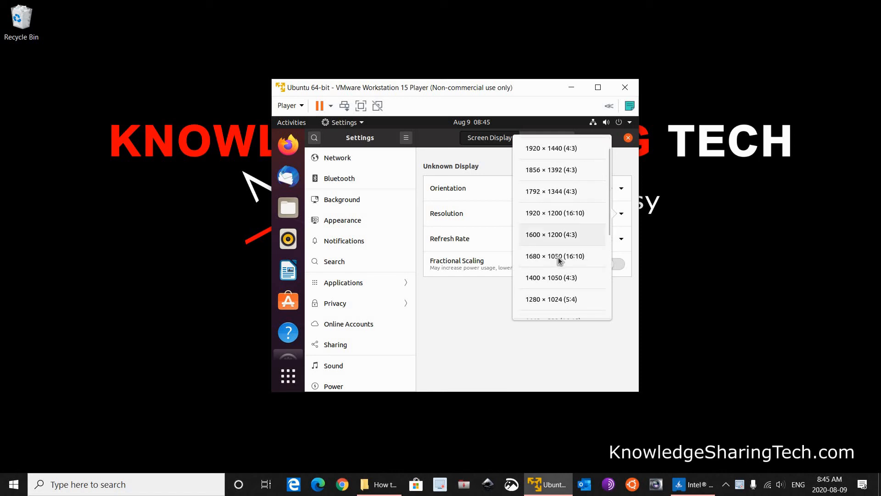
mouse_move(565, 212)
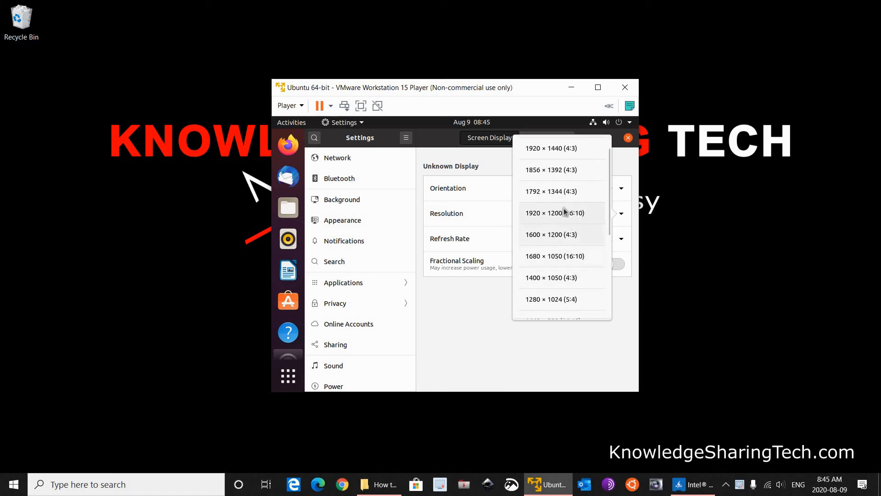
scroll("down", 3)
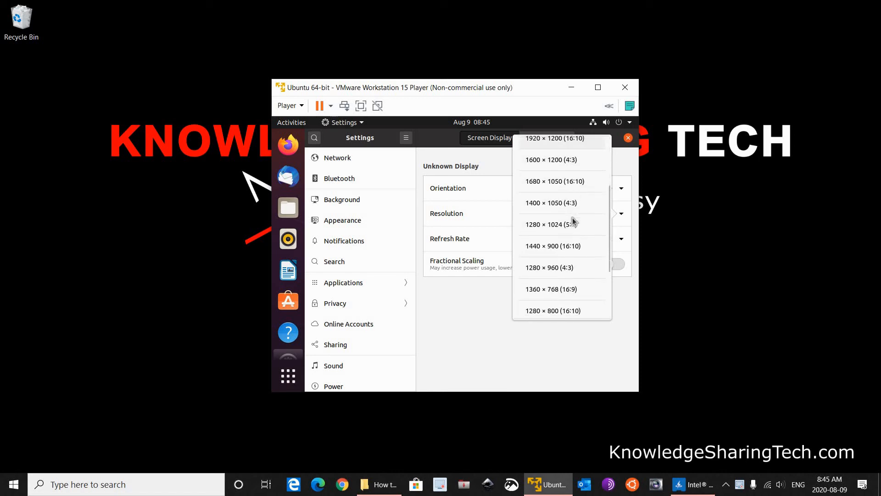
scroll("down", 3)
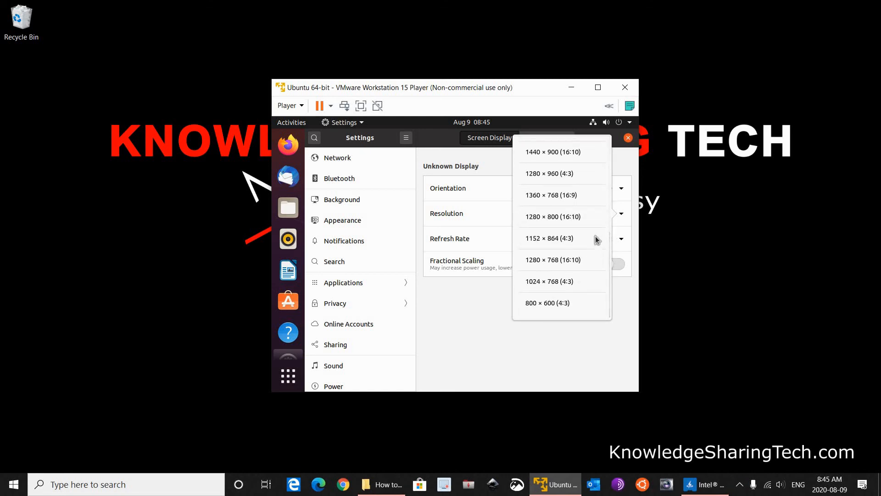
mouse_move(551, 195)
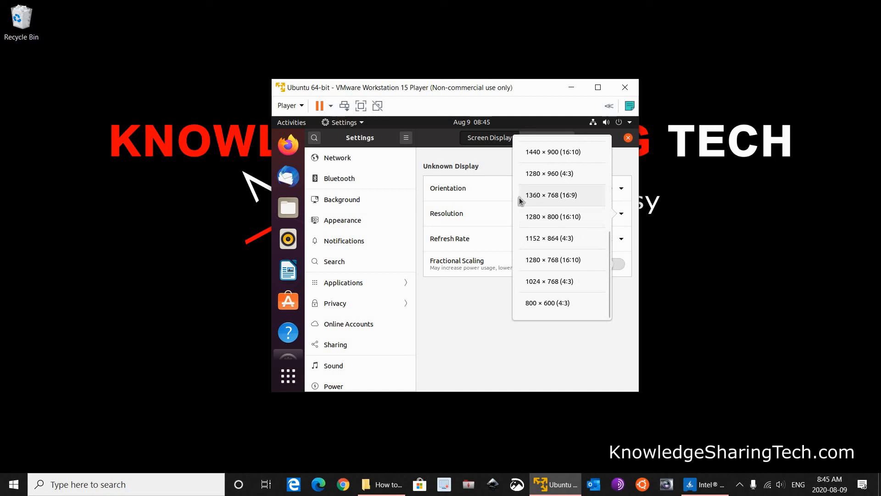
mouse_move(532, 200)
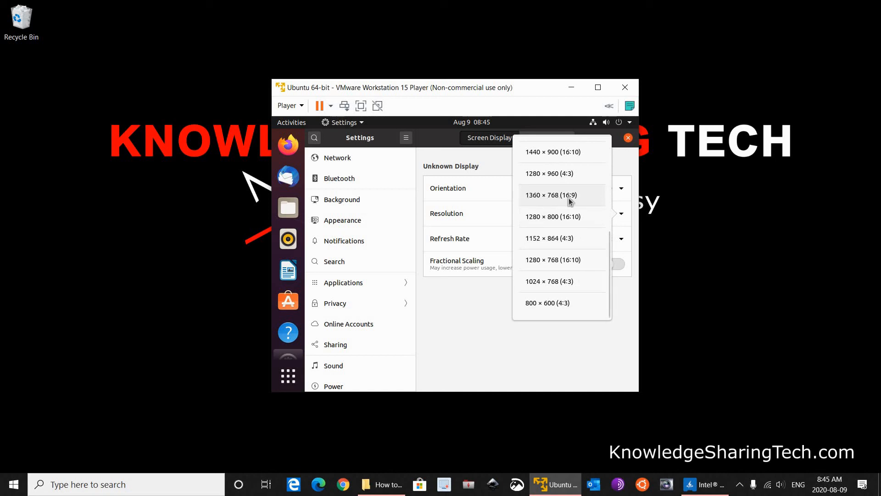
mouse_move(555, 200)
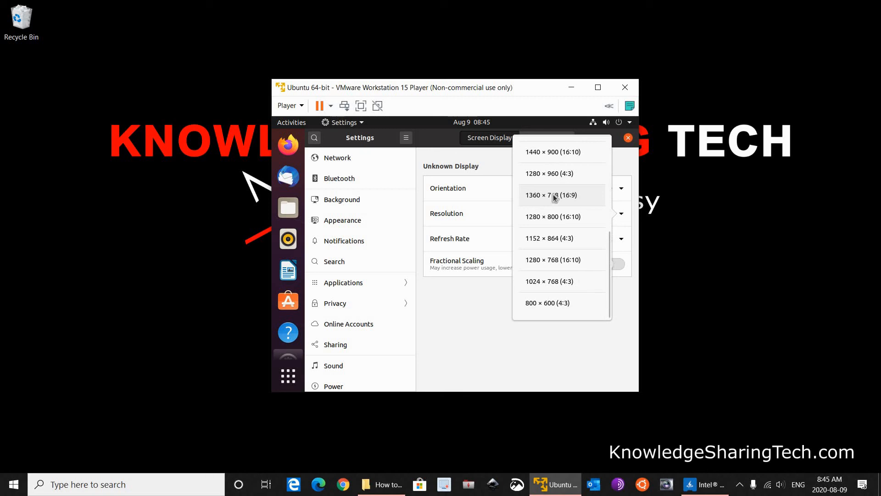
left_click(551, 194)
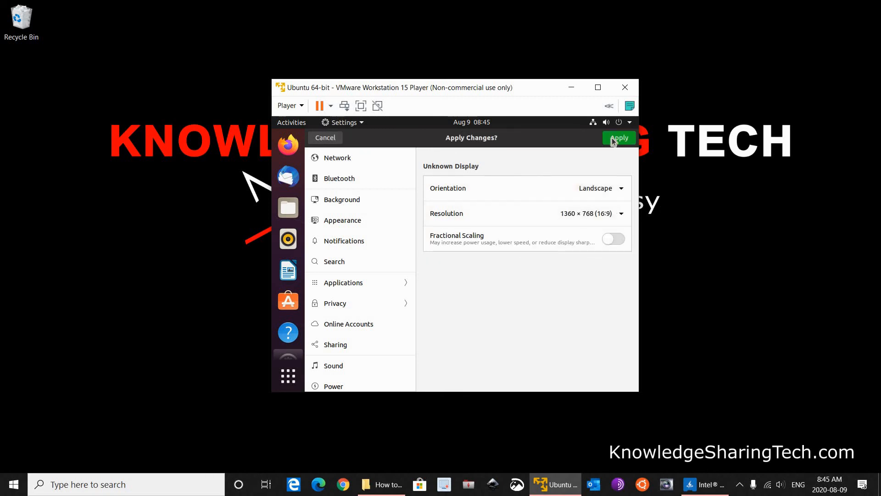
left_click(618, 137)
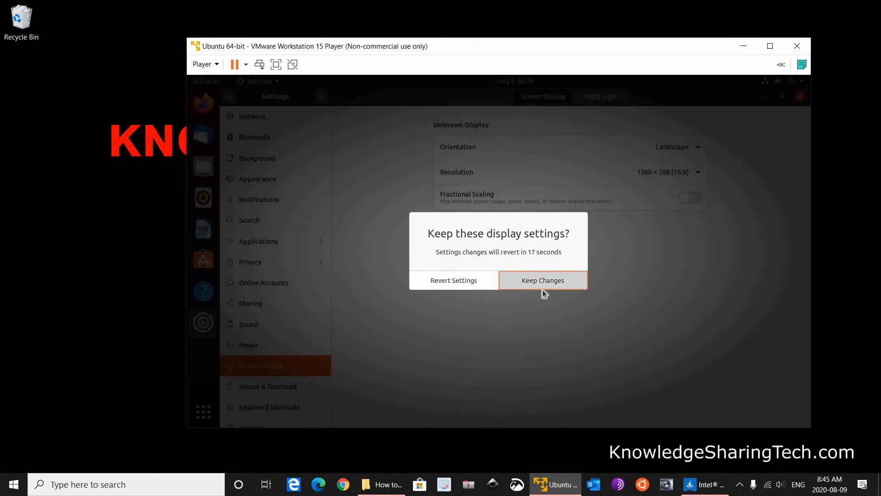
left_click(542, 280)
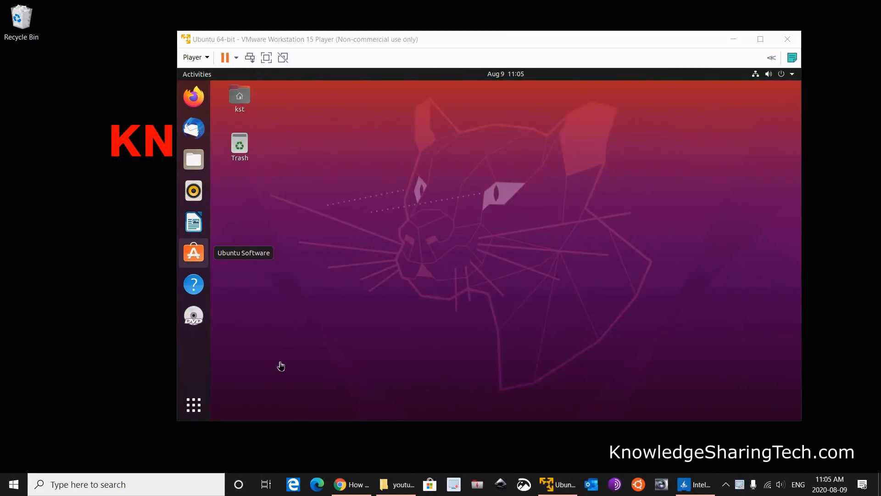
mouse_move(326, 371)
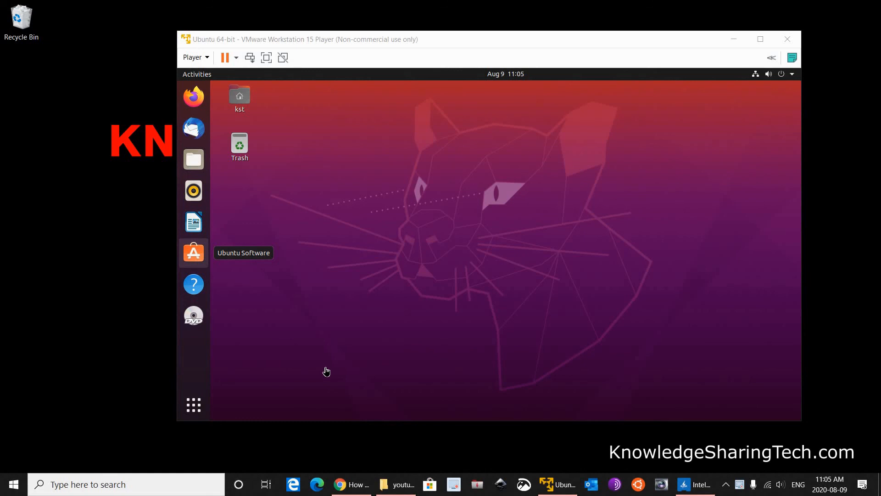
mouse_move(212, 407)
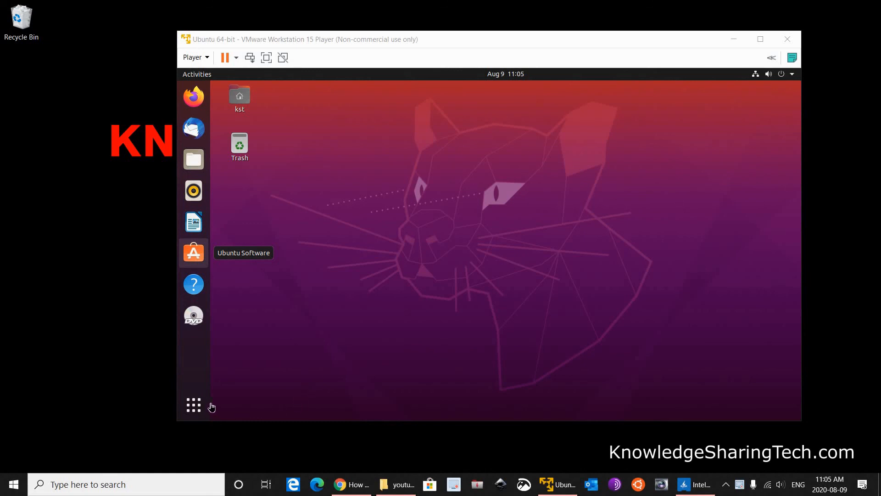
mouse_move(193, 405)
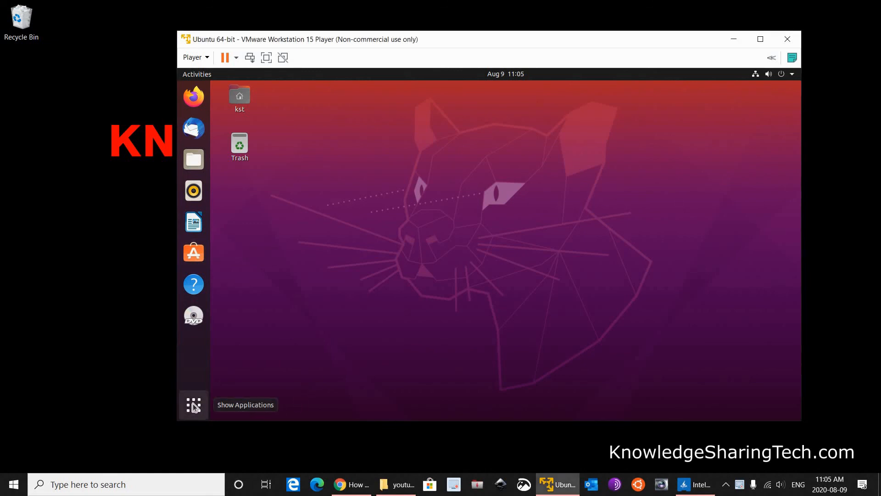
- Run Software Updater from Show Applications, install the updates, and dismiss the up-to-date message
left_click(193, 404)
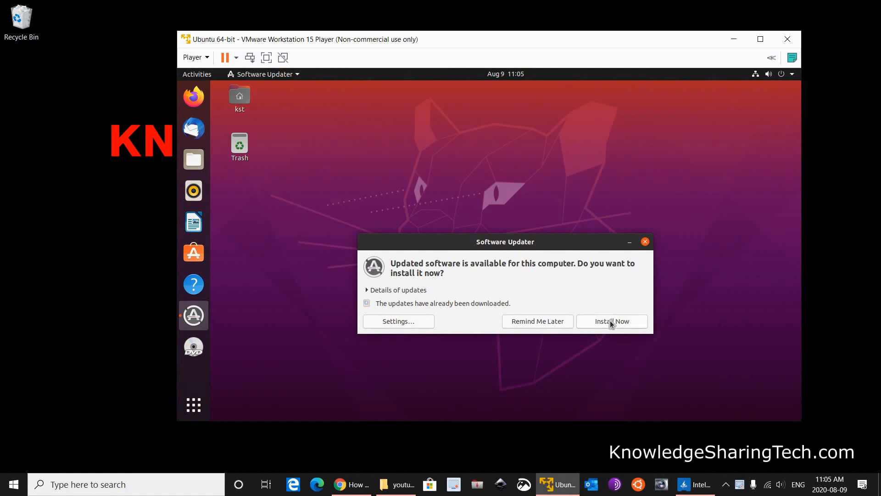
left_click(611, 321)
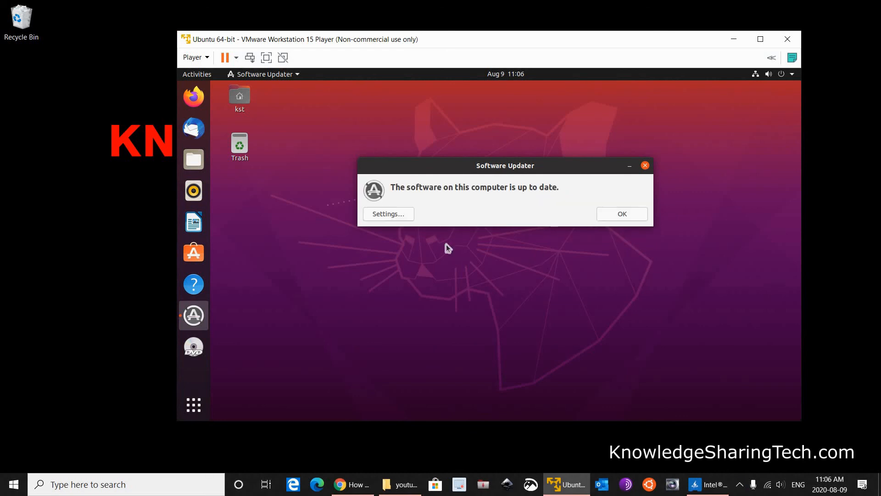
mouse_move(475, 202)
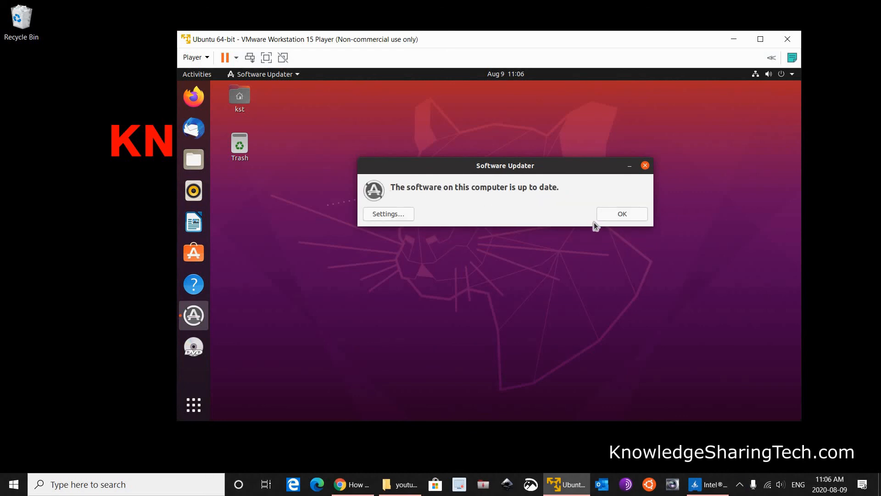
left_click(621, 214)
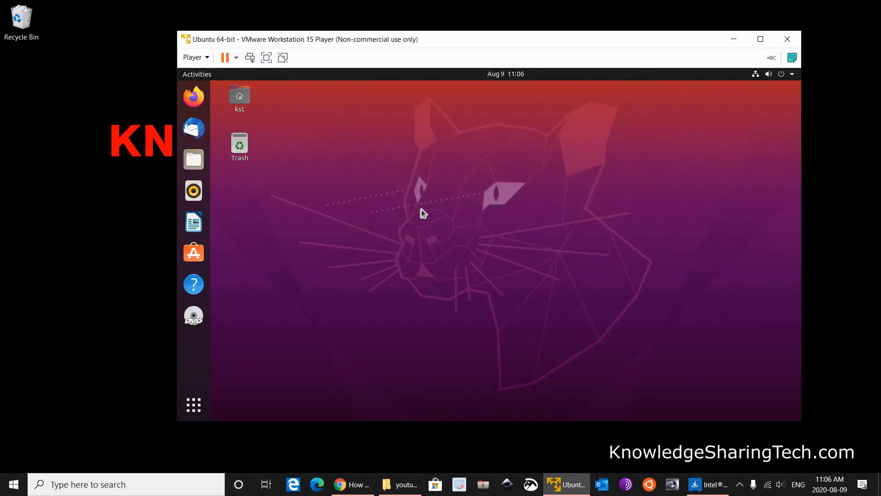
mouse_move(435, 347)
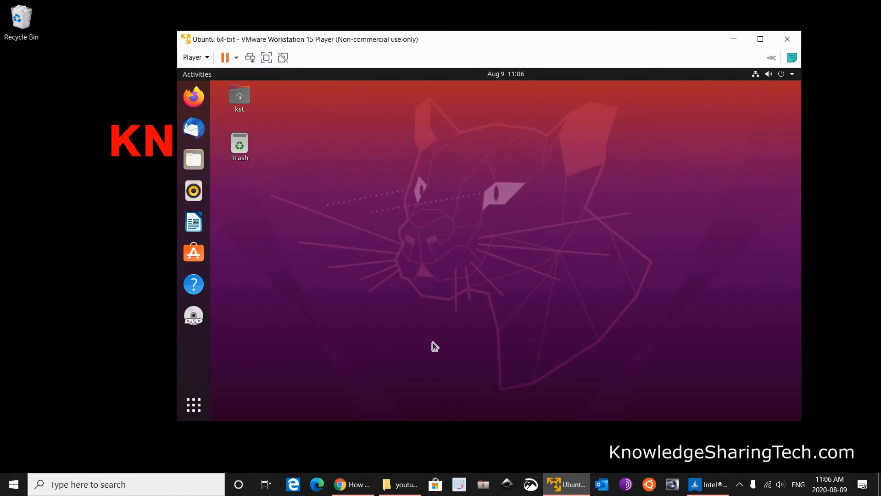